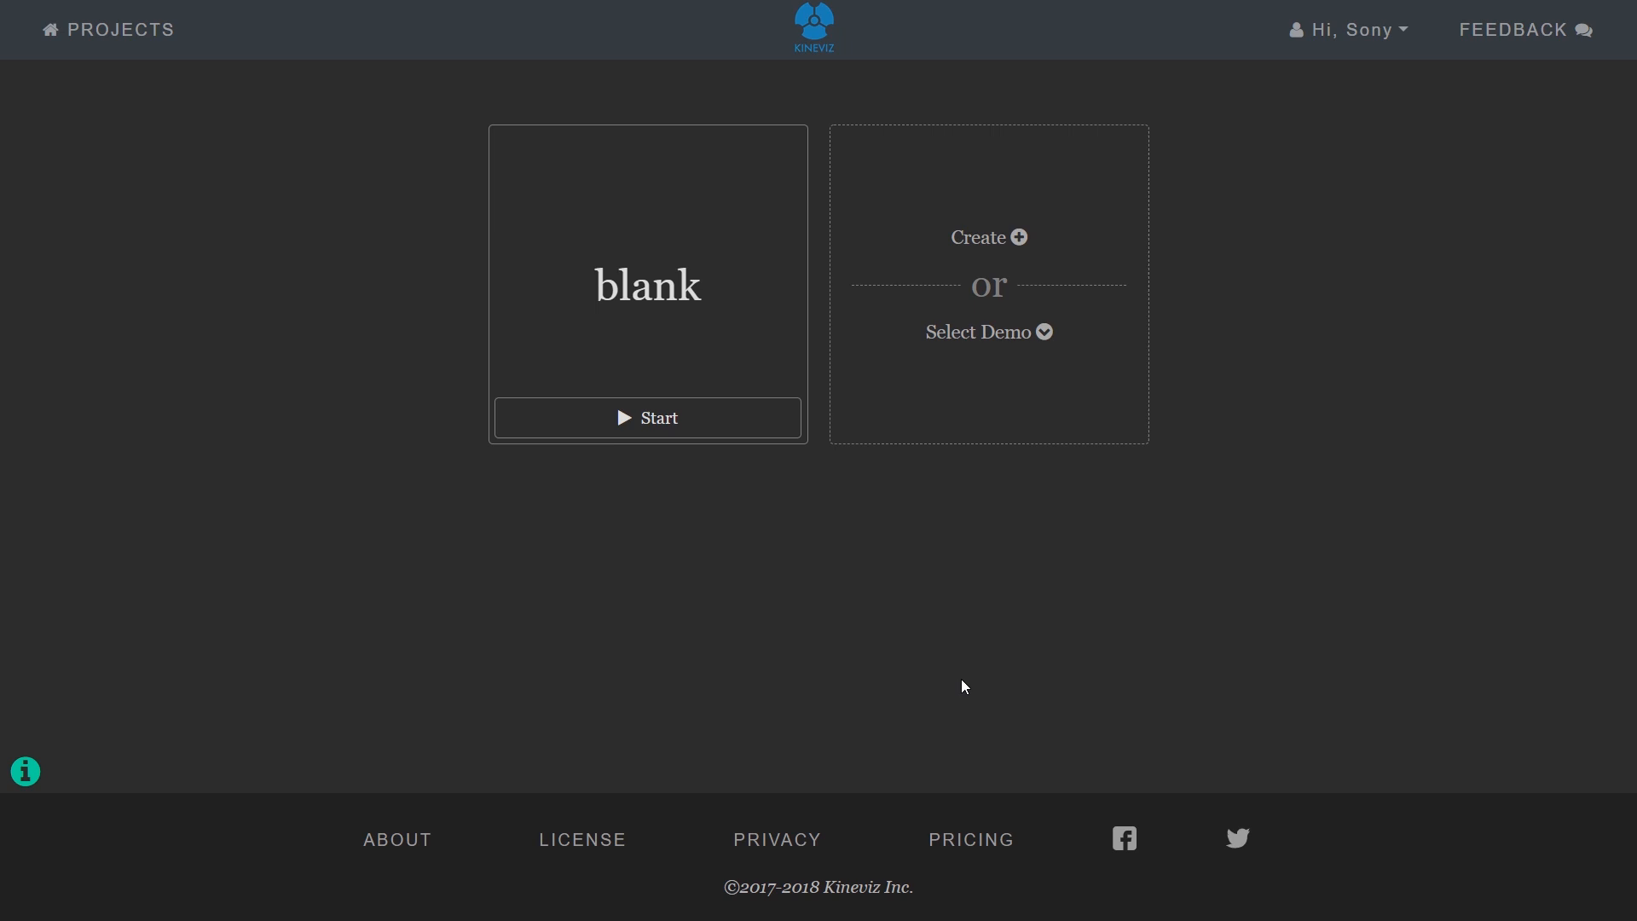
mouse_move(1093, 367)
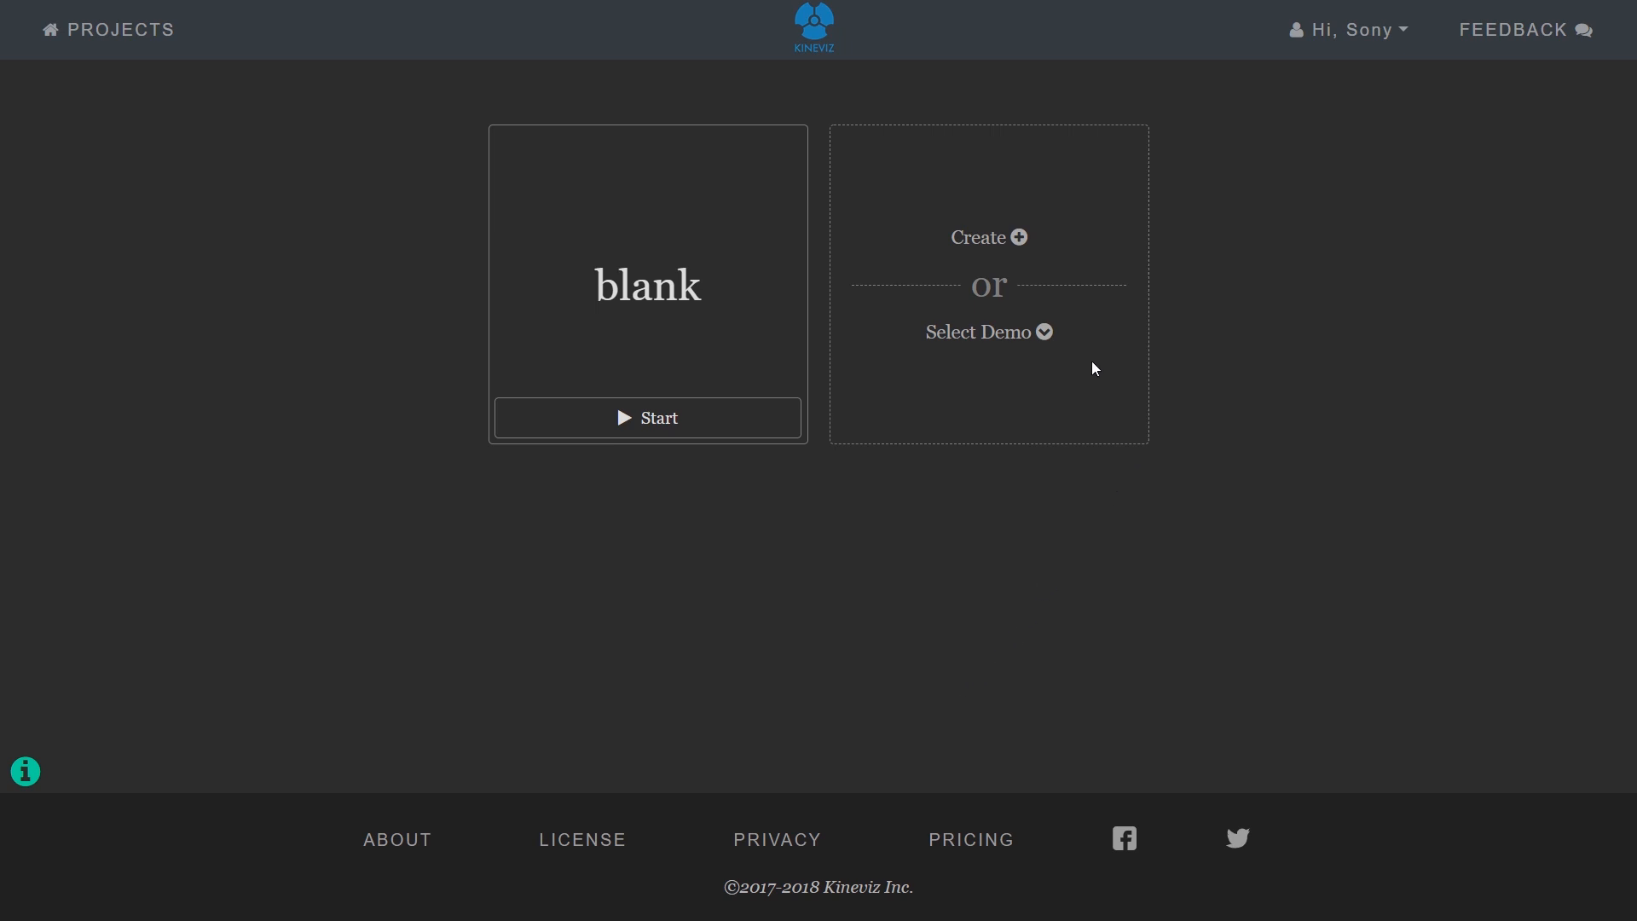
Add the VC investment 2004-2013 demo project via Select Demo
left_click(985, 331)
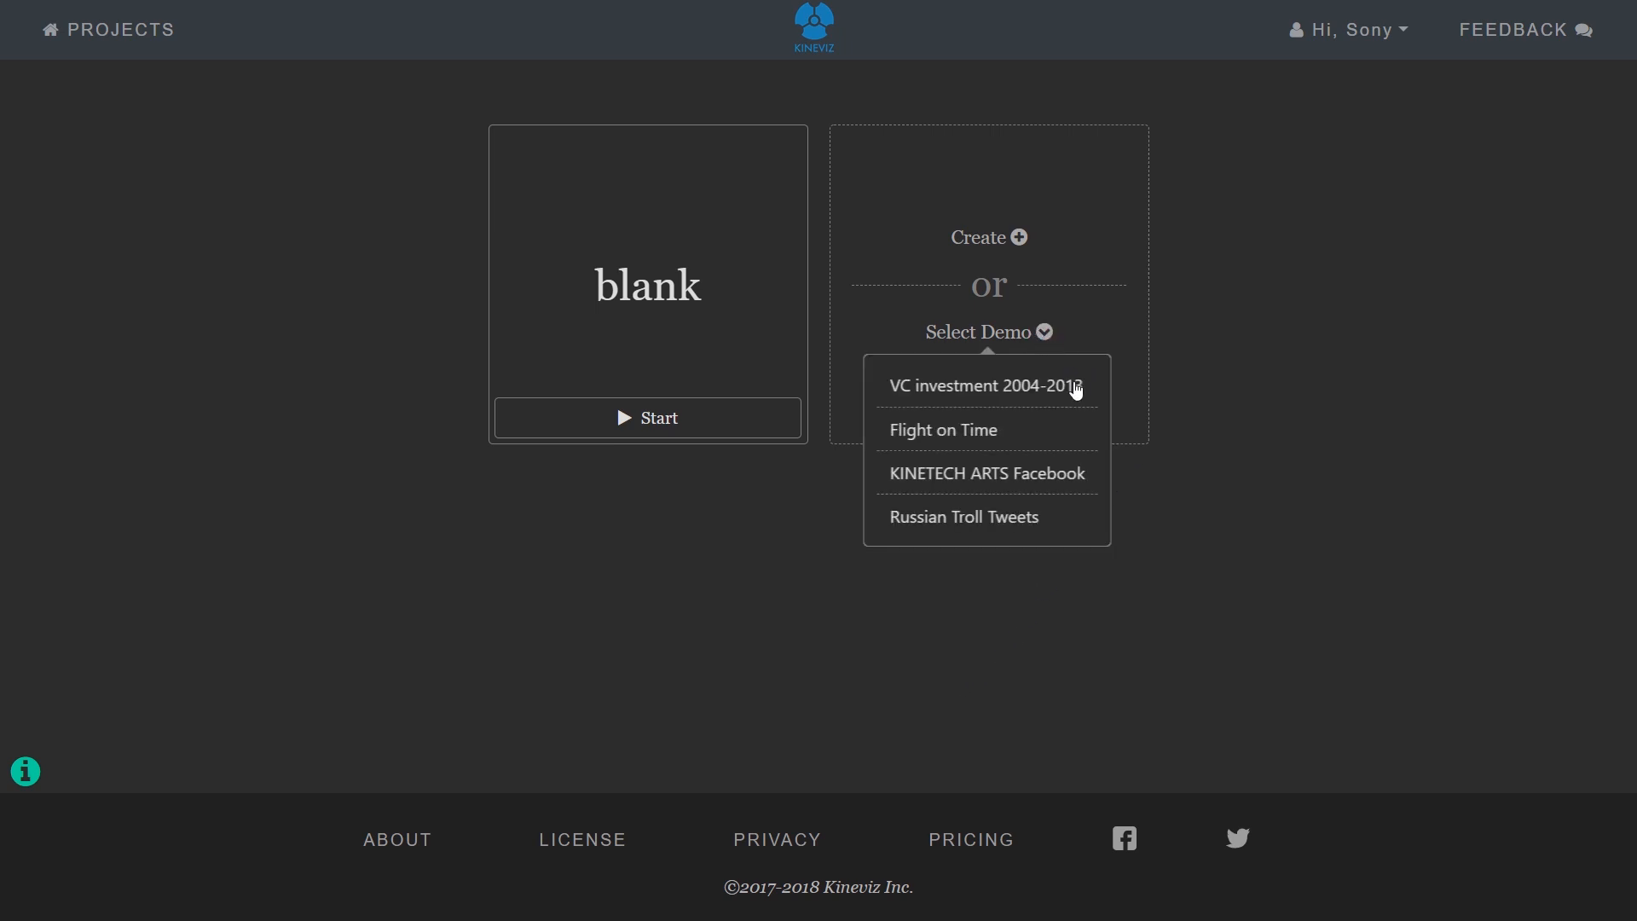
left_click(981, 386)
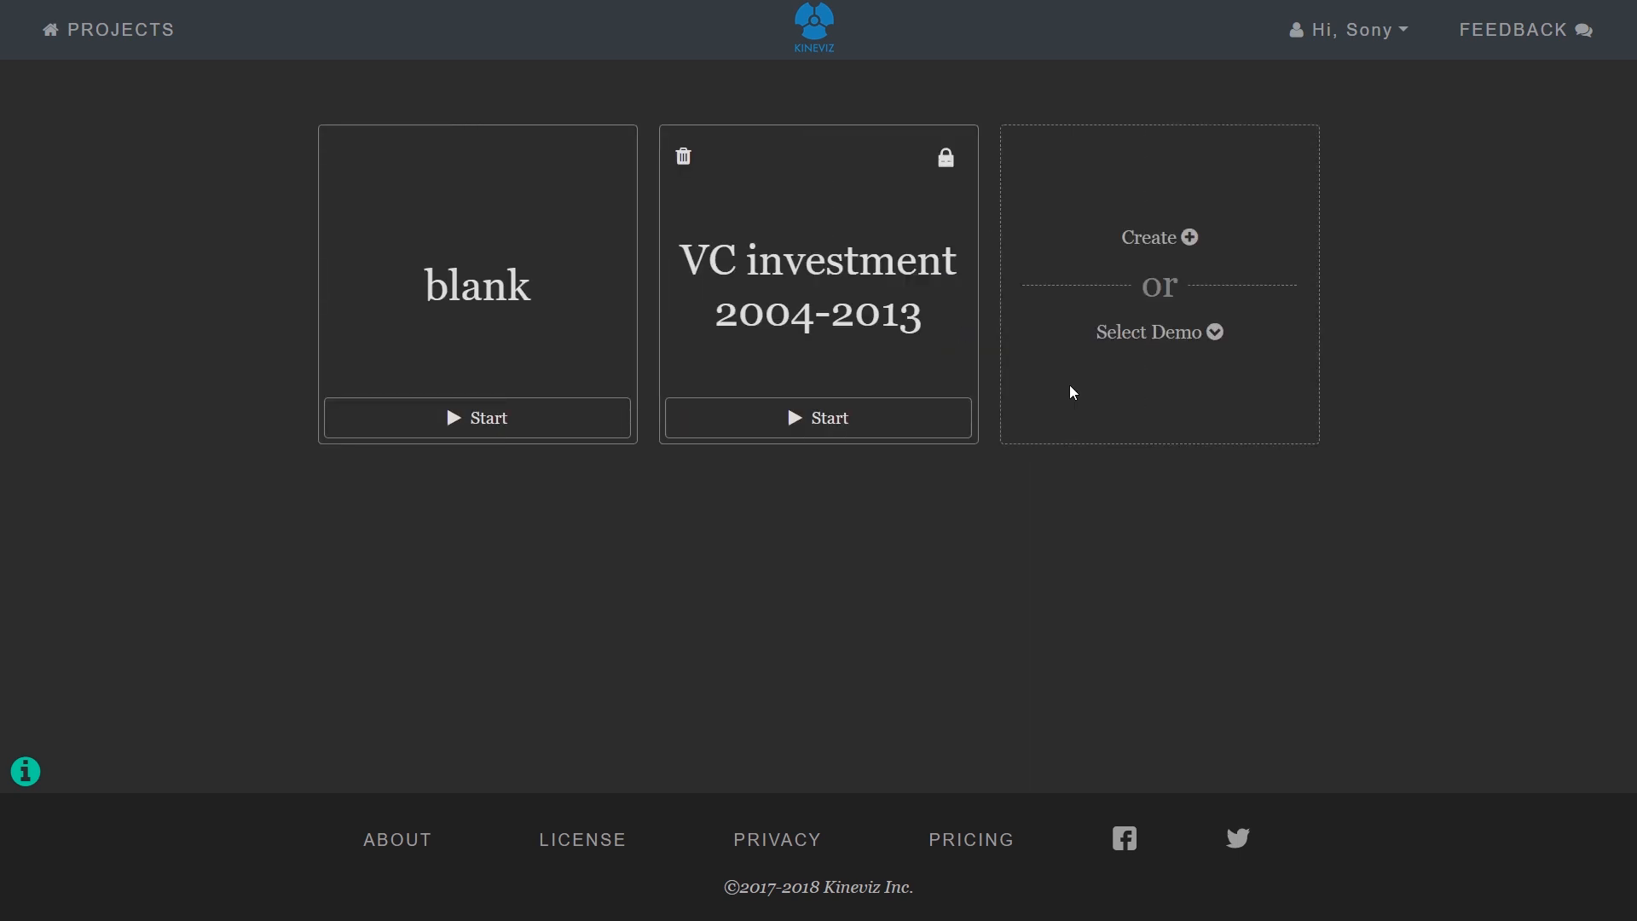
mouse_move(902, 432)
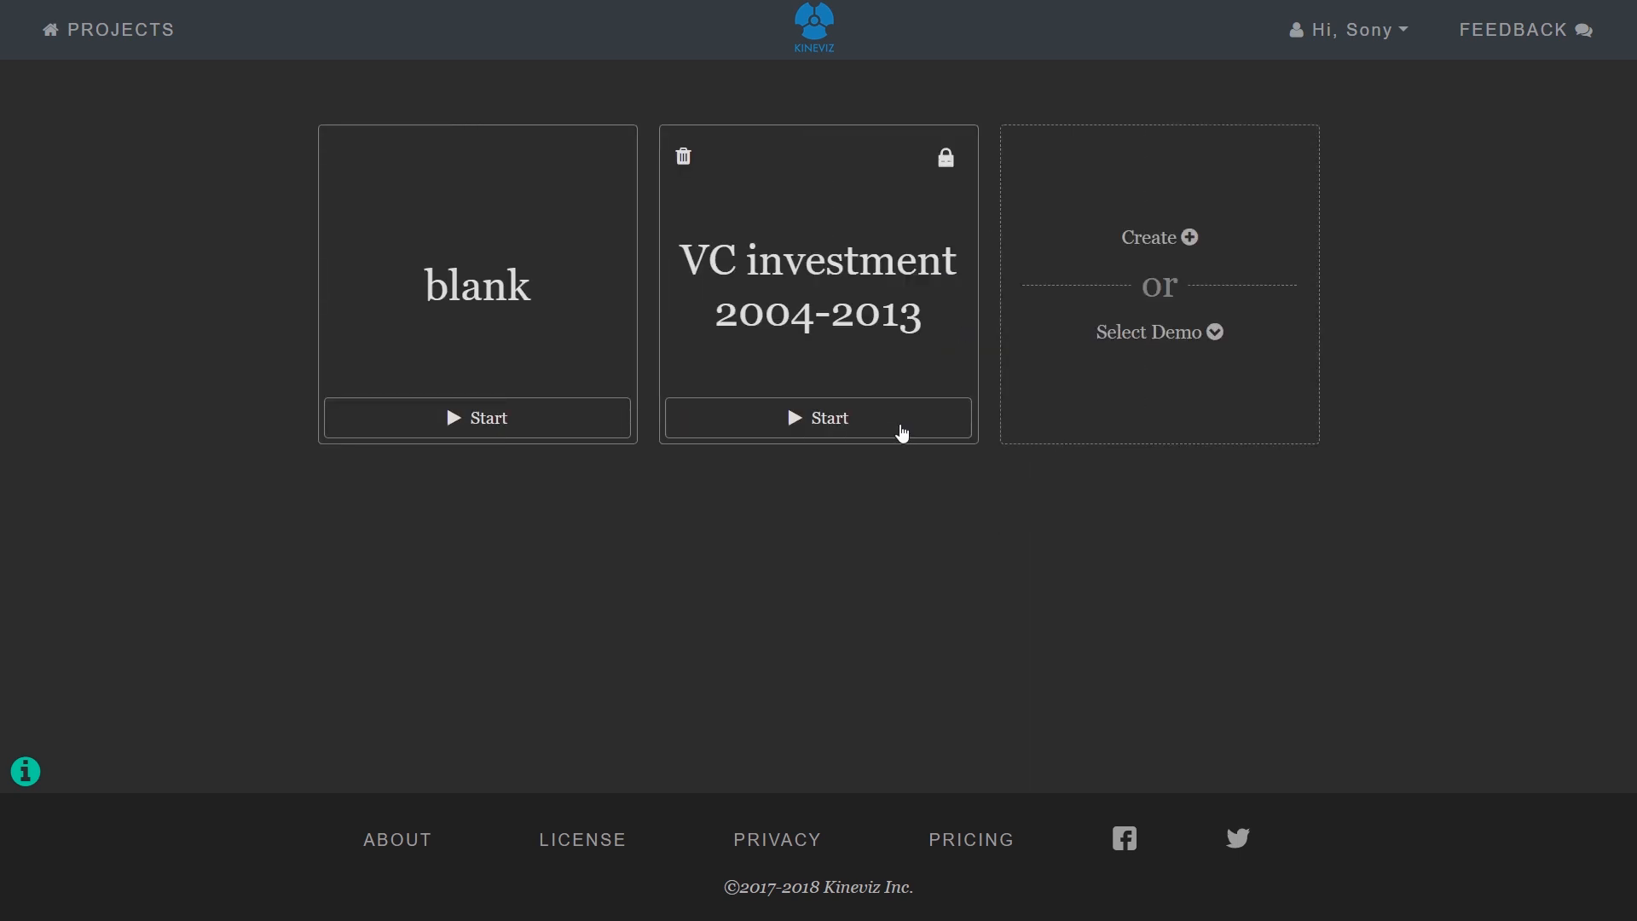
Open the VC investment project and search the database for 'combinator'
left_click(818, 418)
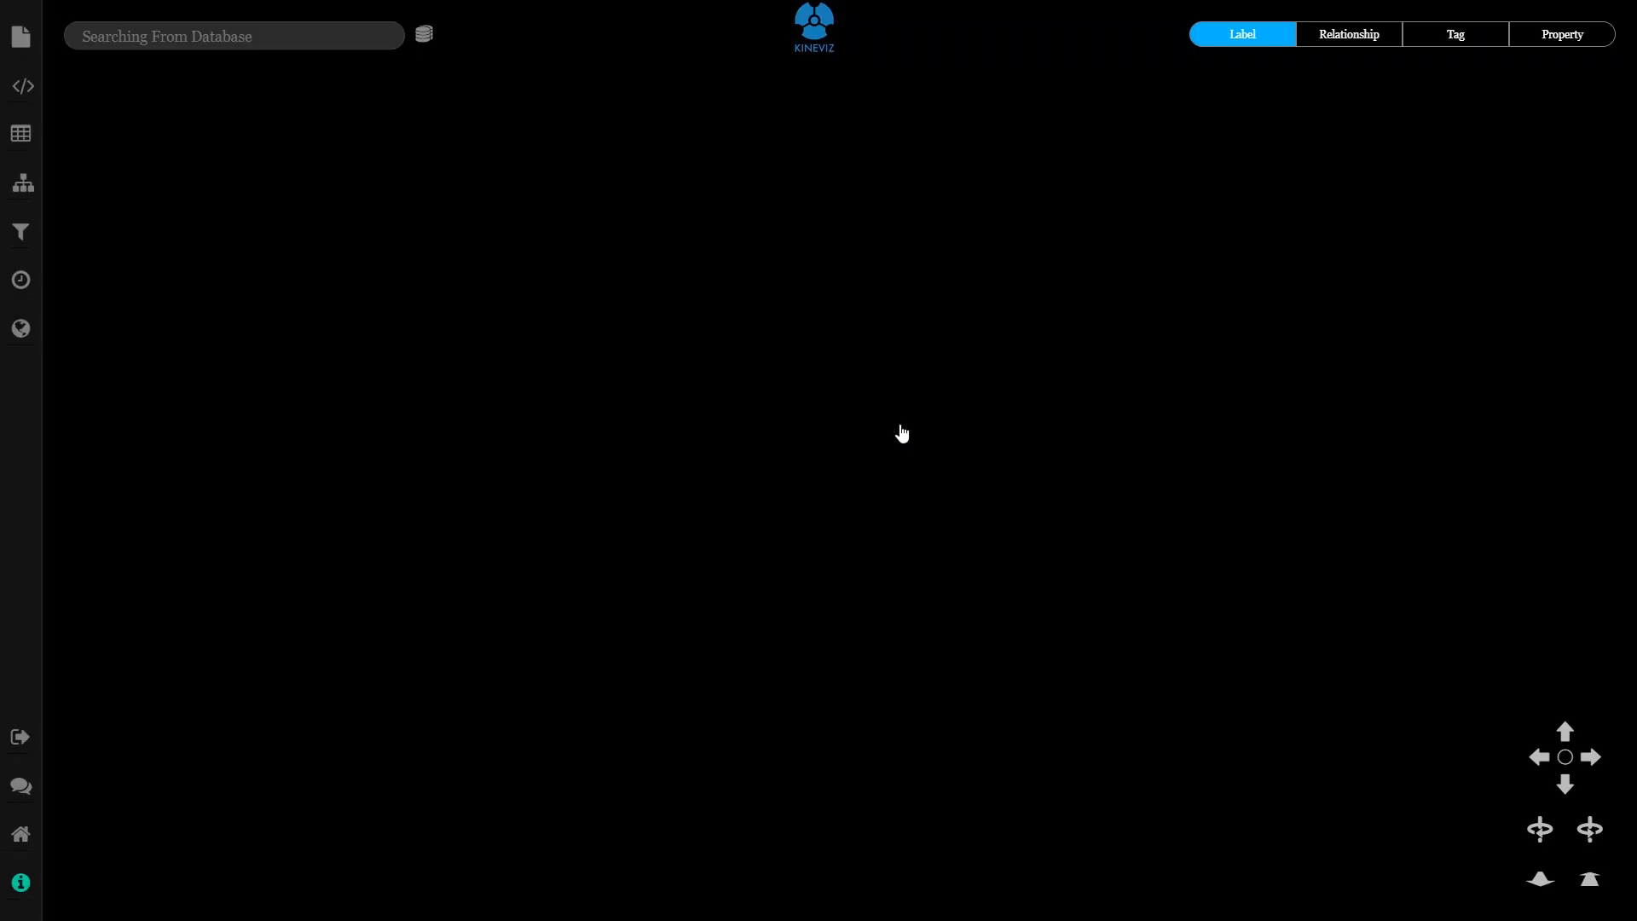
mouse_move(658, 349)
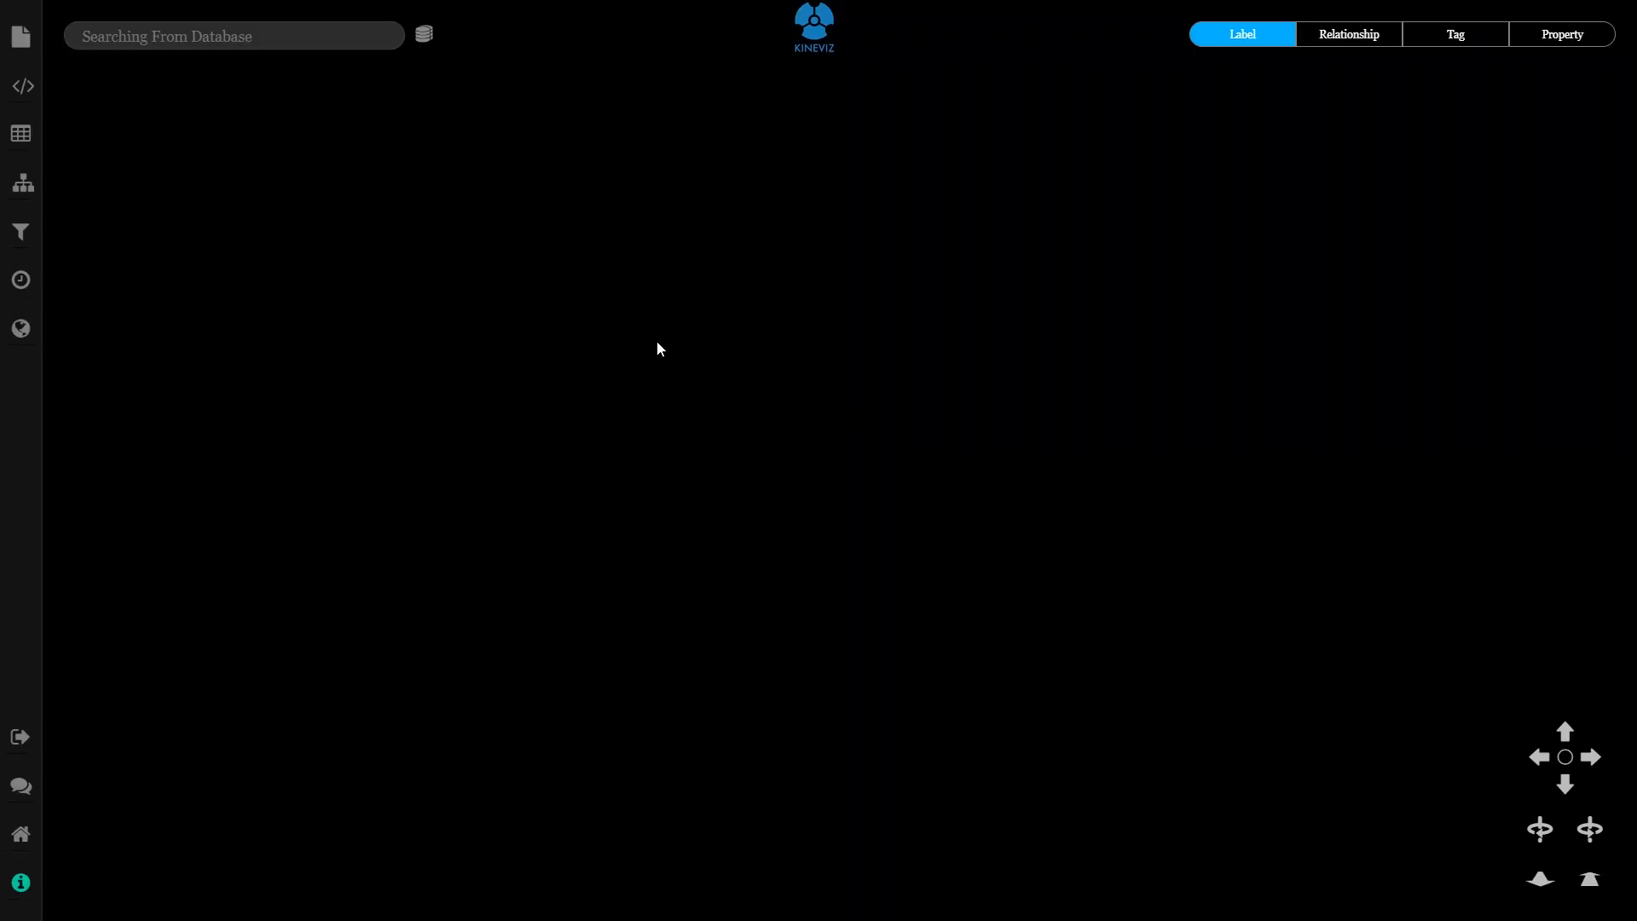
left_click(235, 36)
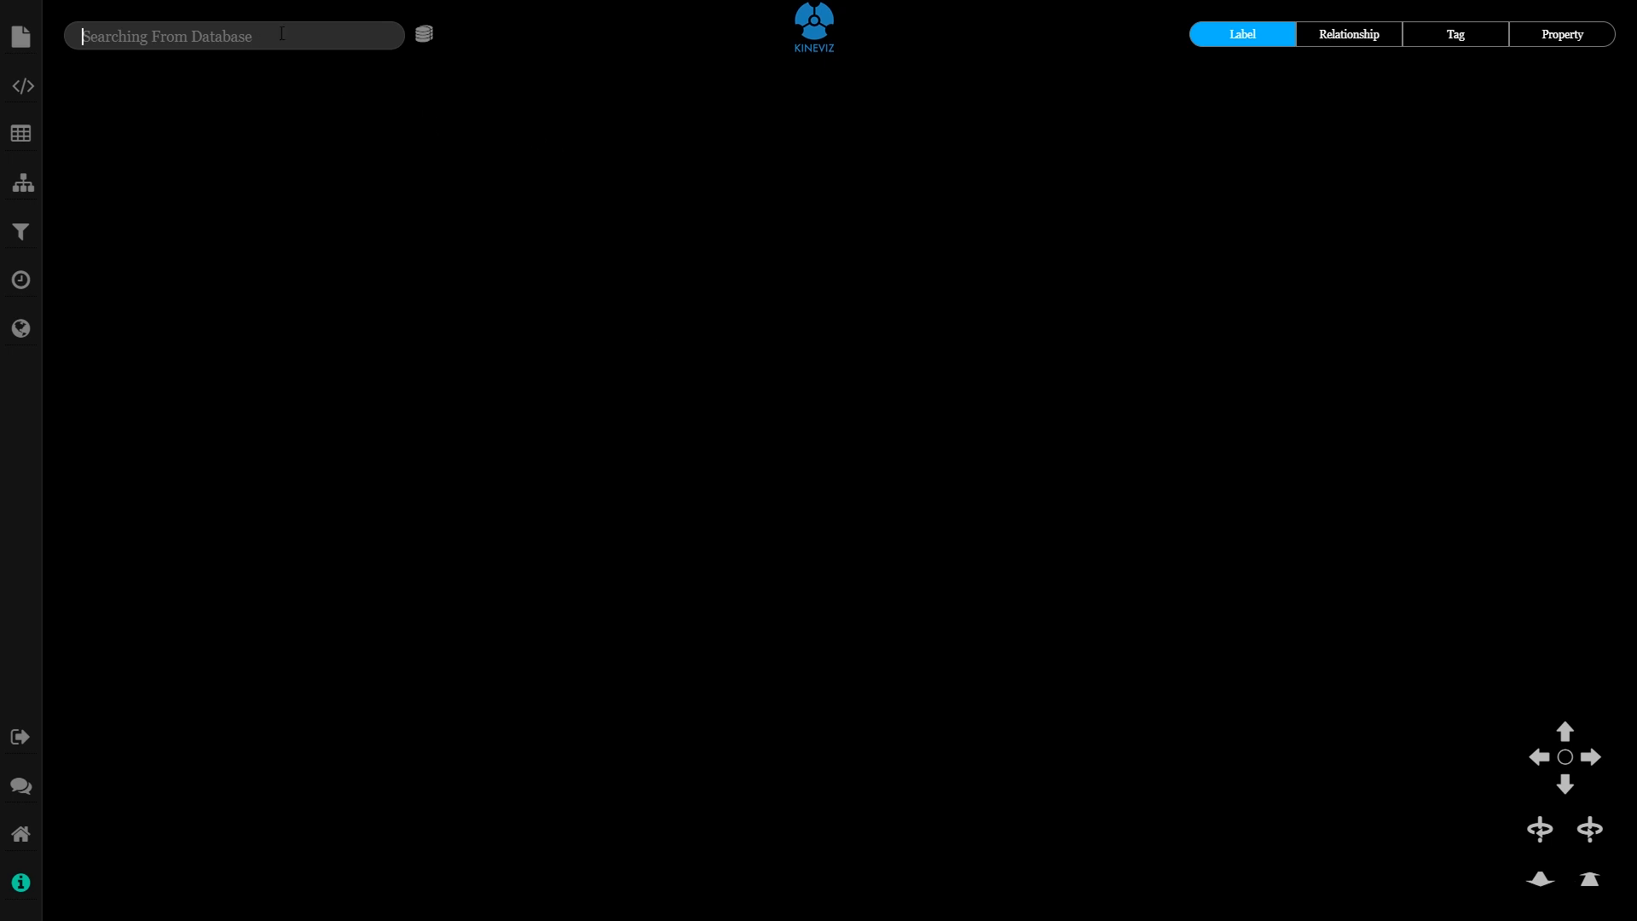
type("c")
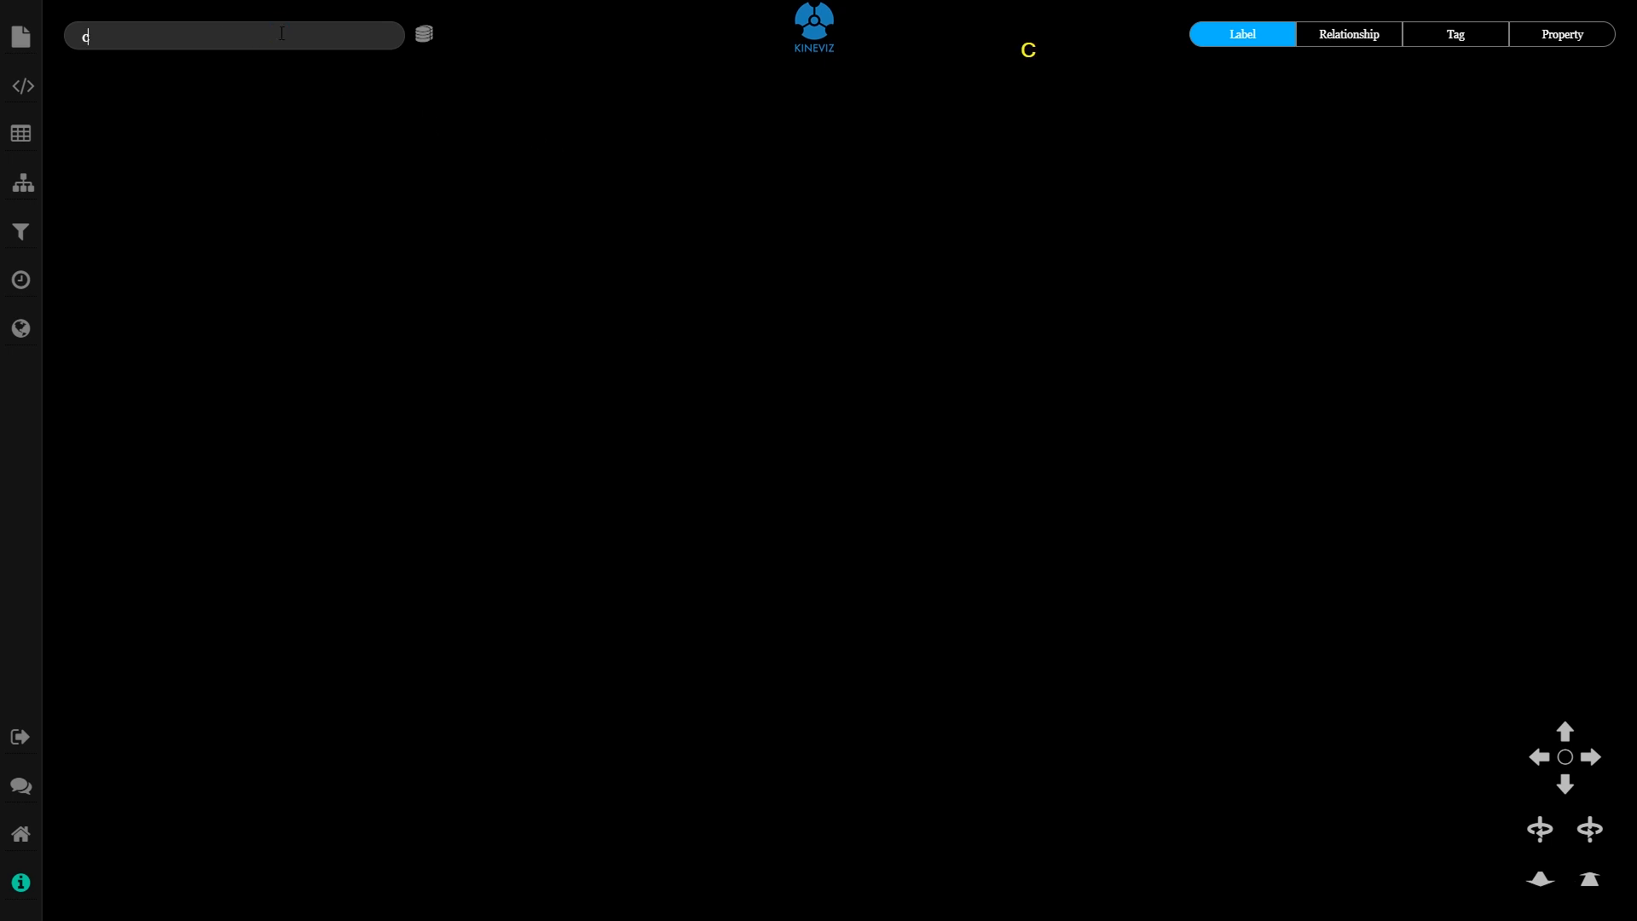
type("ombinator")
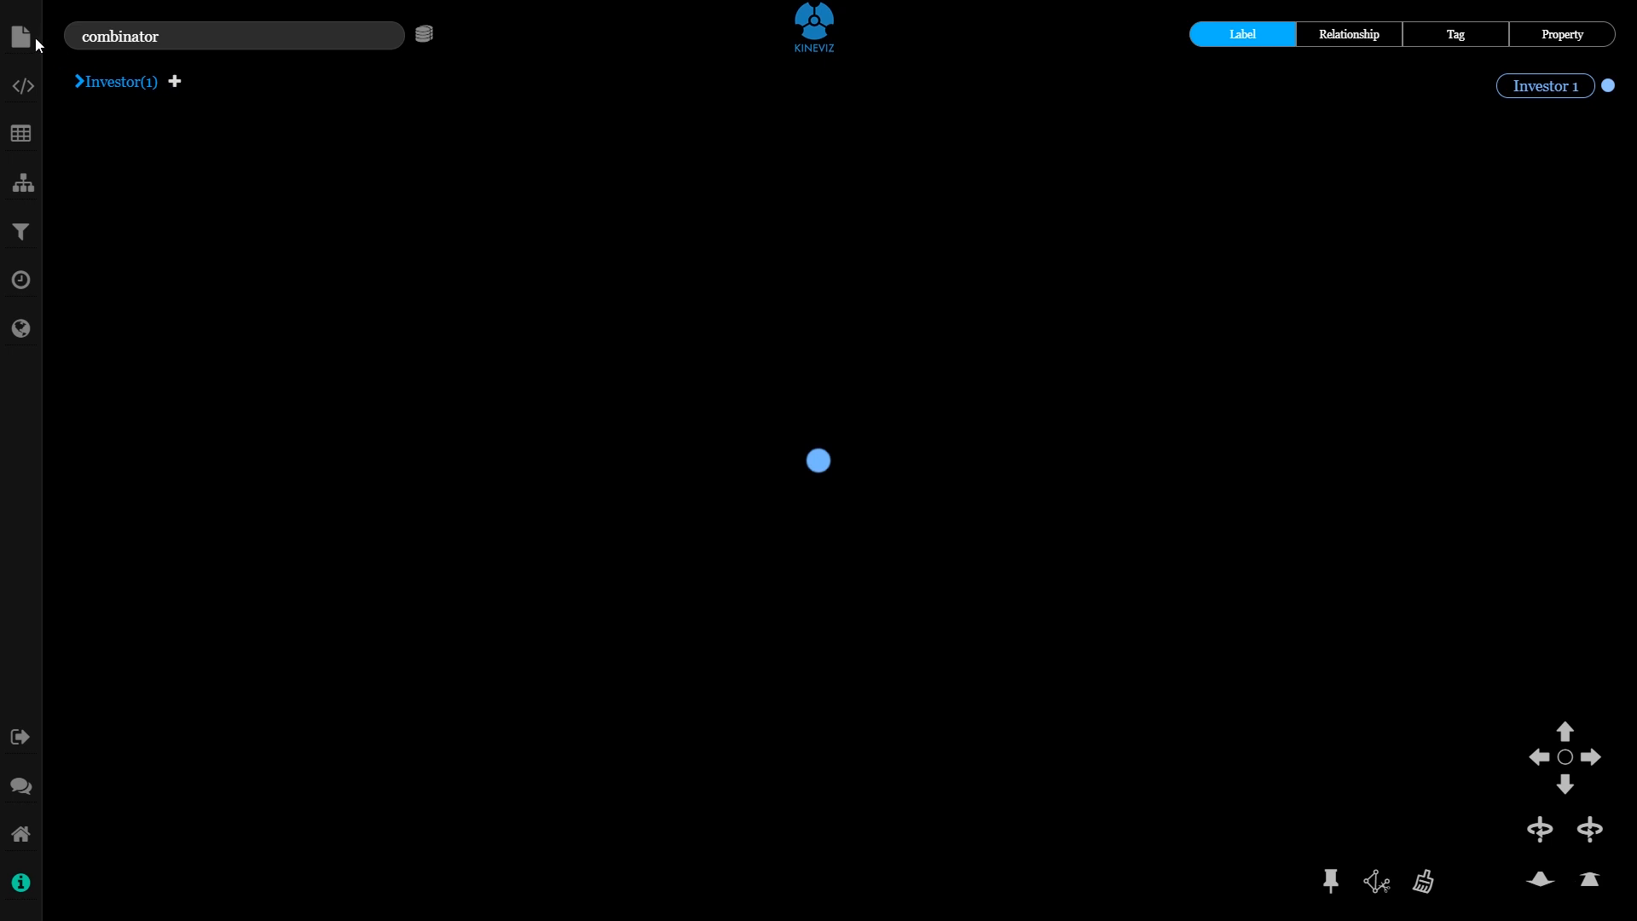
Turn on Auto Show Image so the Y Combinator node shows its logo
left_click(22, 37)
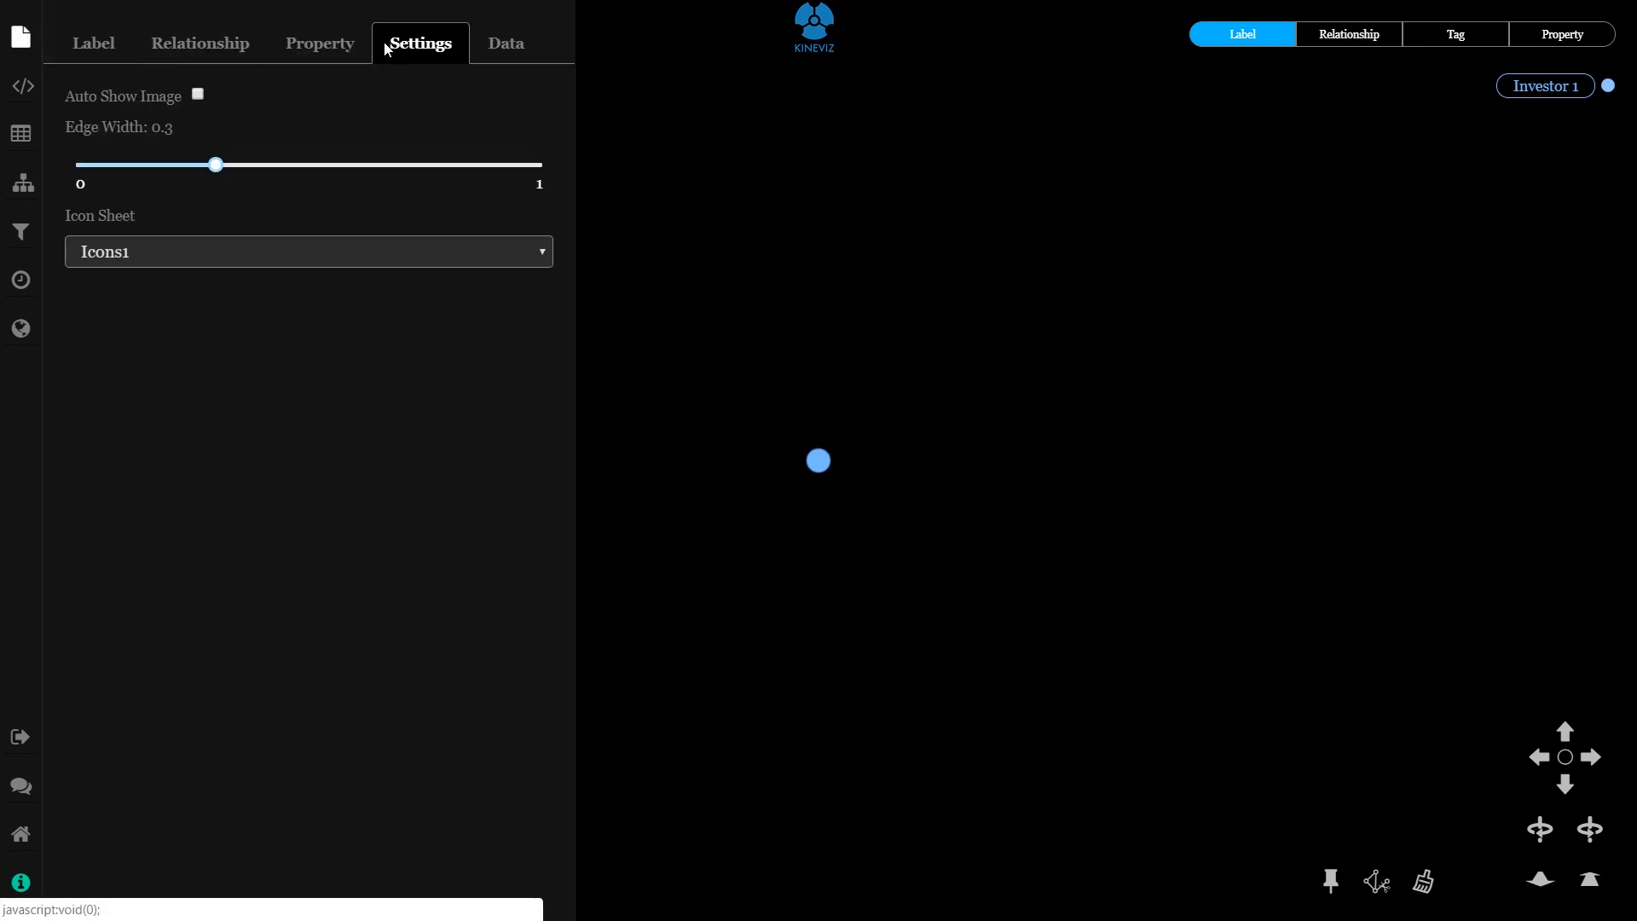
left_click(197, 94)
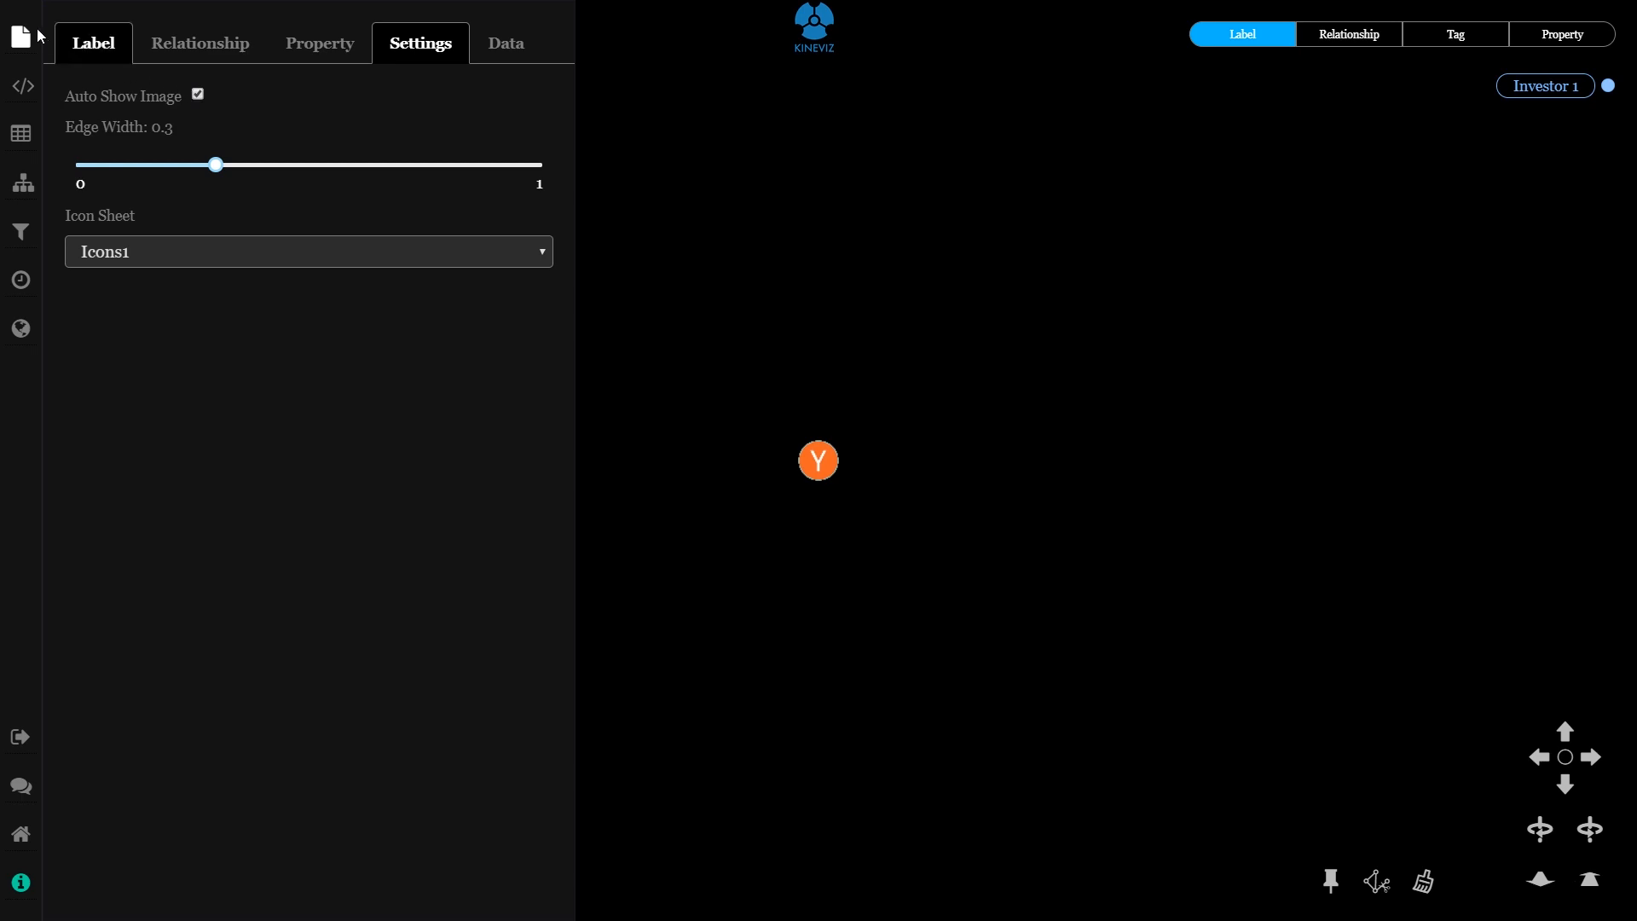
left_click(818, 460)
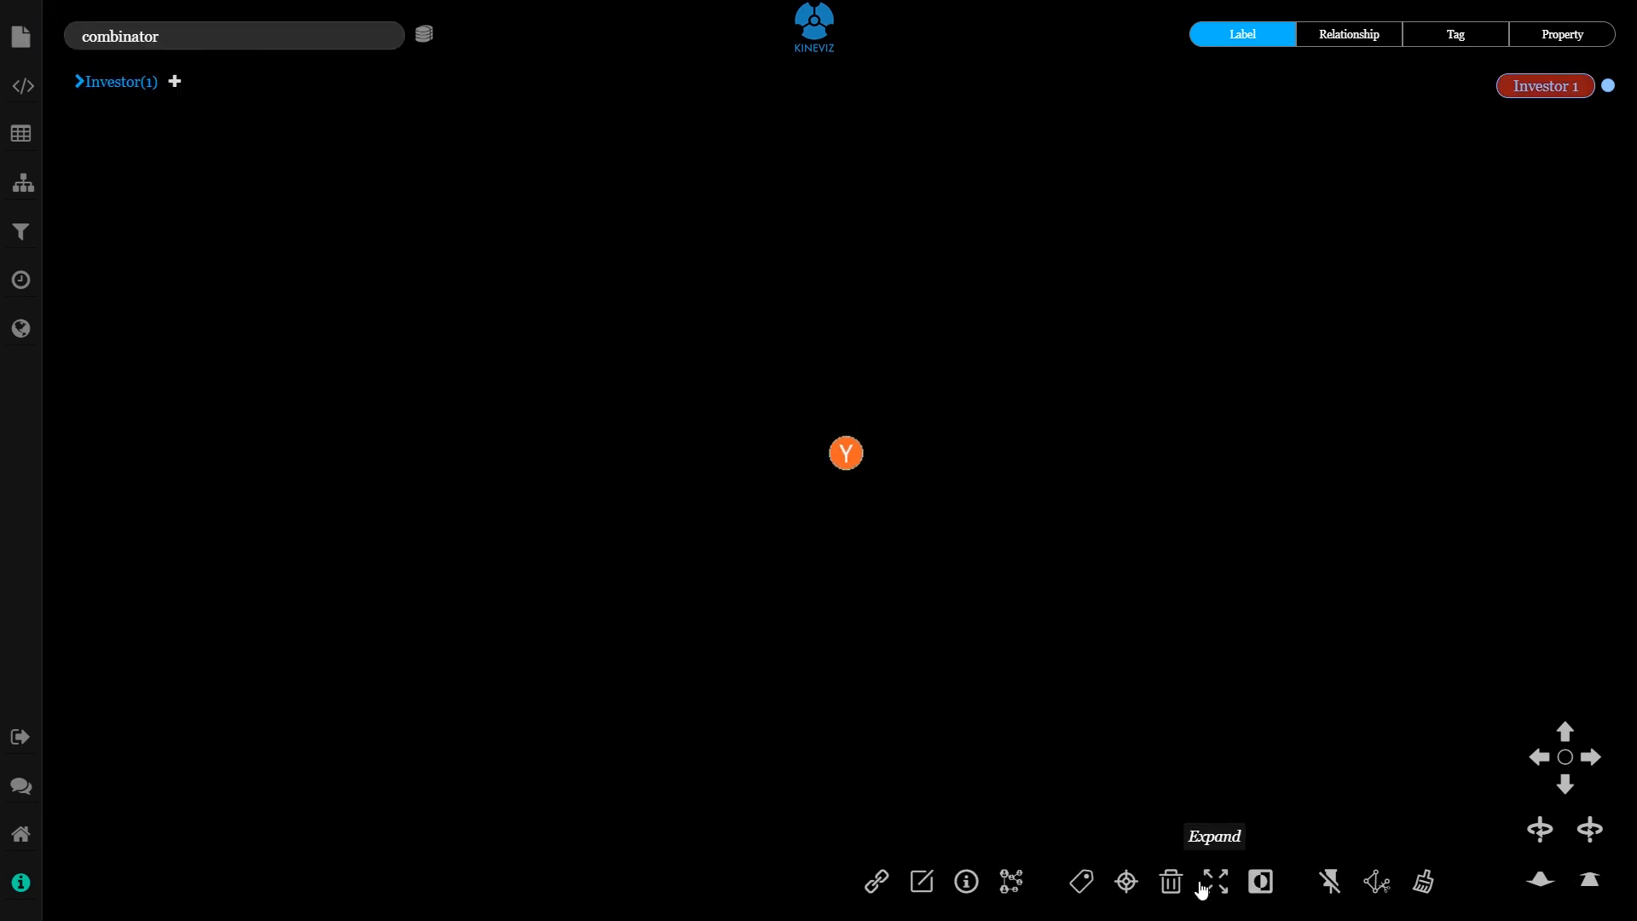
Expand Y Combinator to 327 investors and set parametric X to funding_round_type_series_a
left_click(1214, 881)
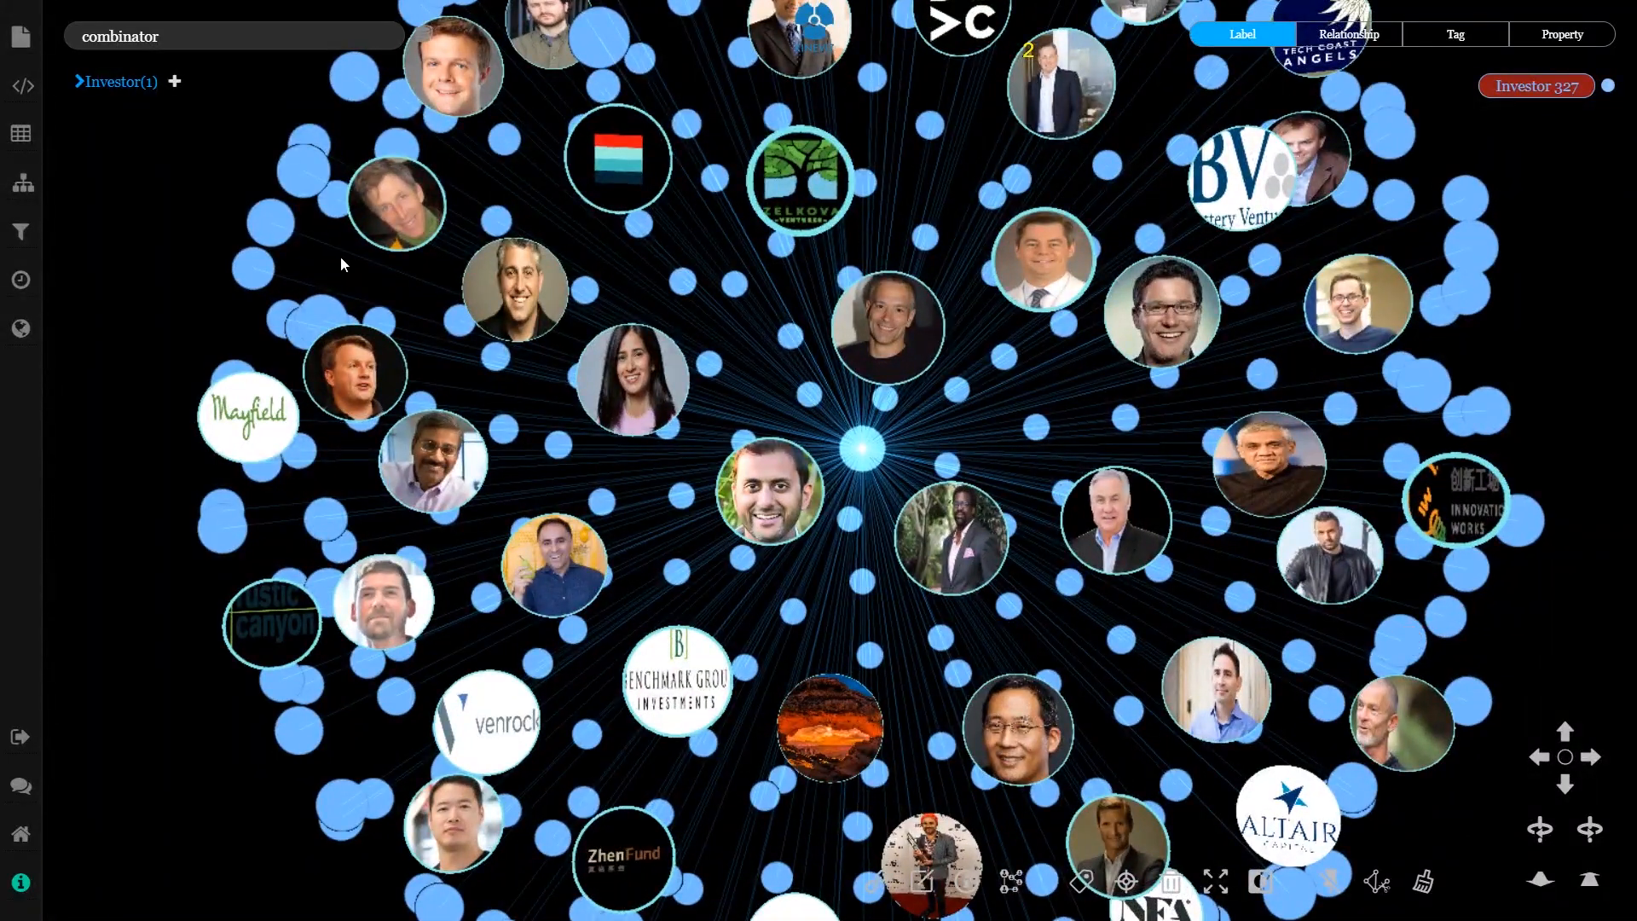
left_click(196, 42)
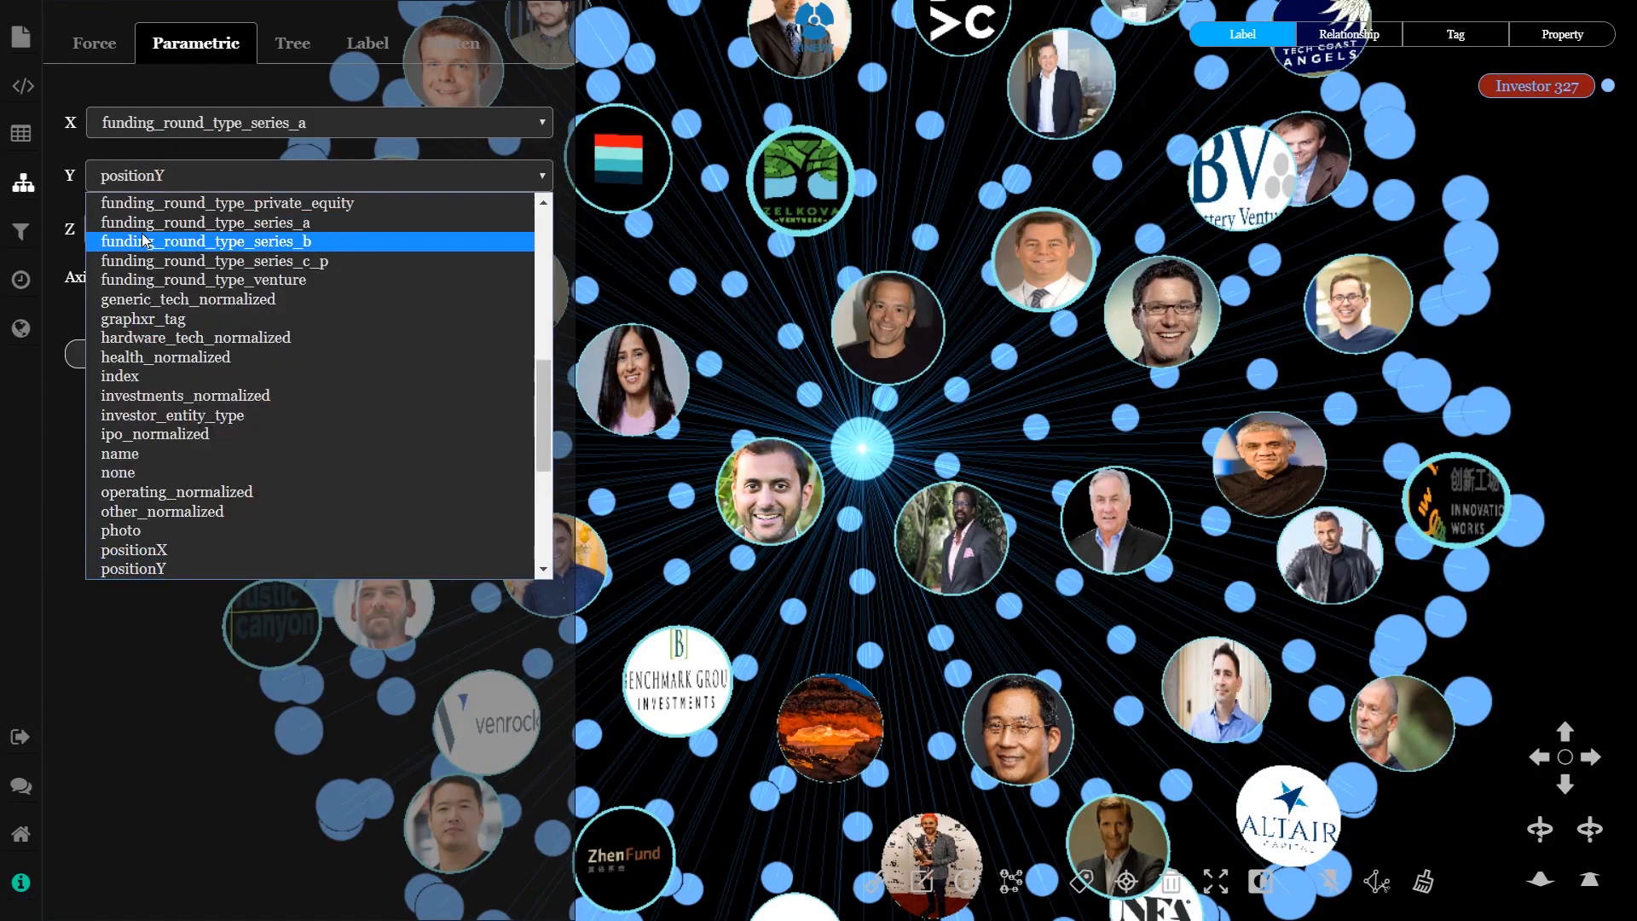
Map Y to funding_round_type_series_b and Z to funding_round_type_series_c_p, then apply
left_click(207, 241)
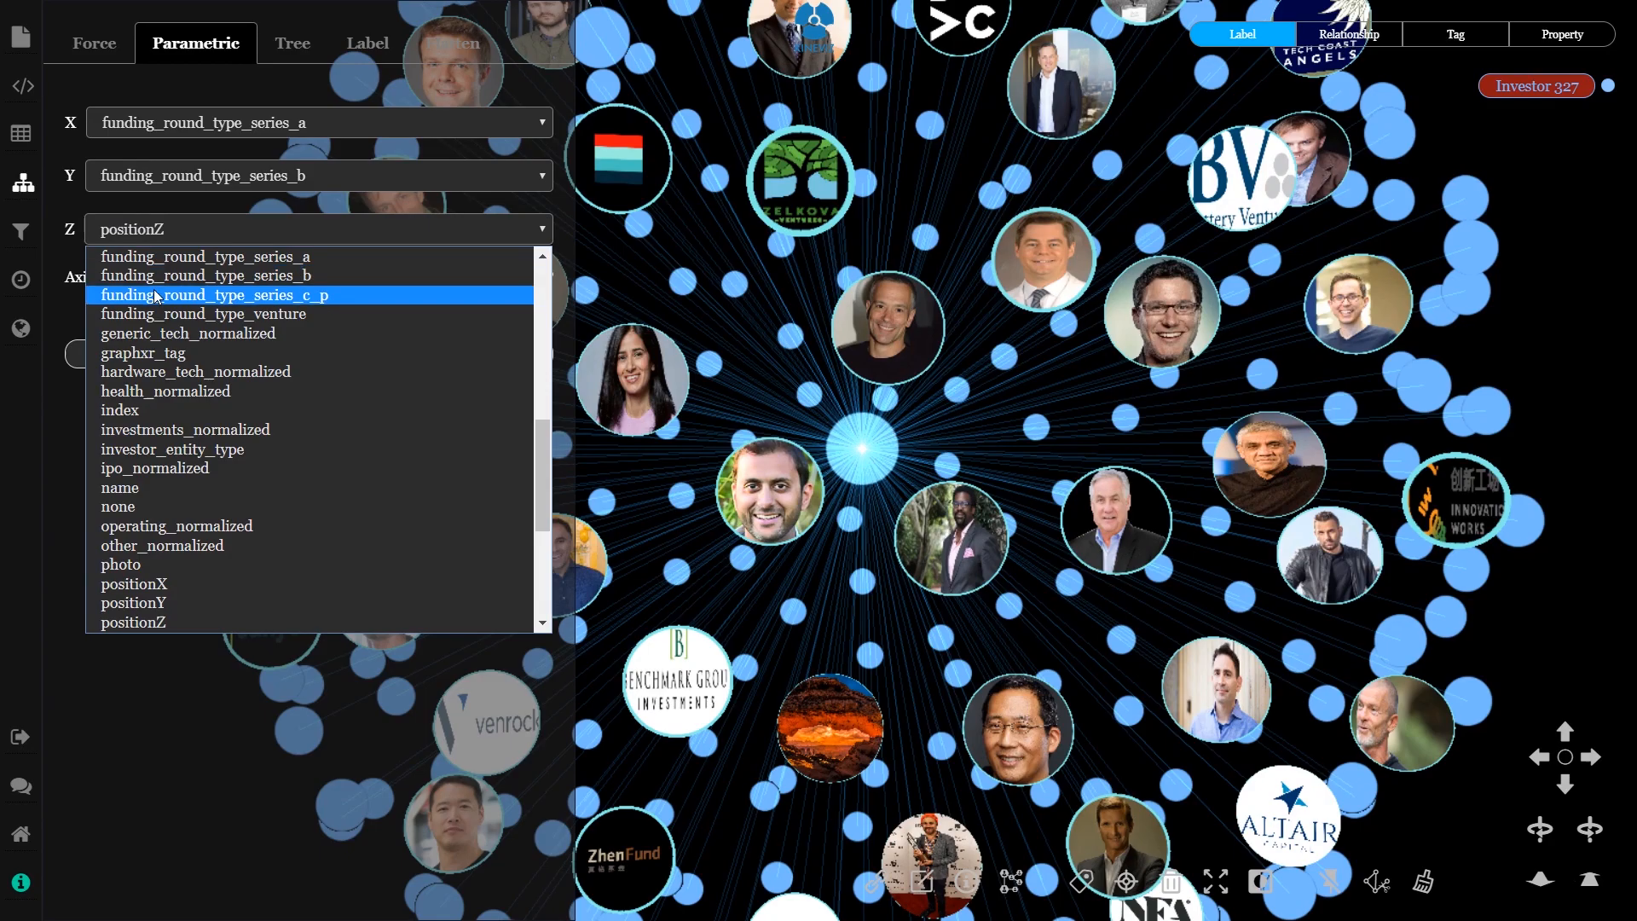
left_click(215, 296)
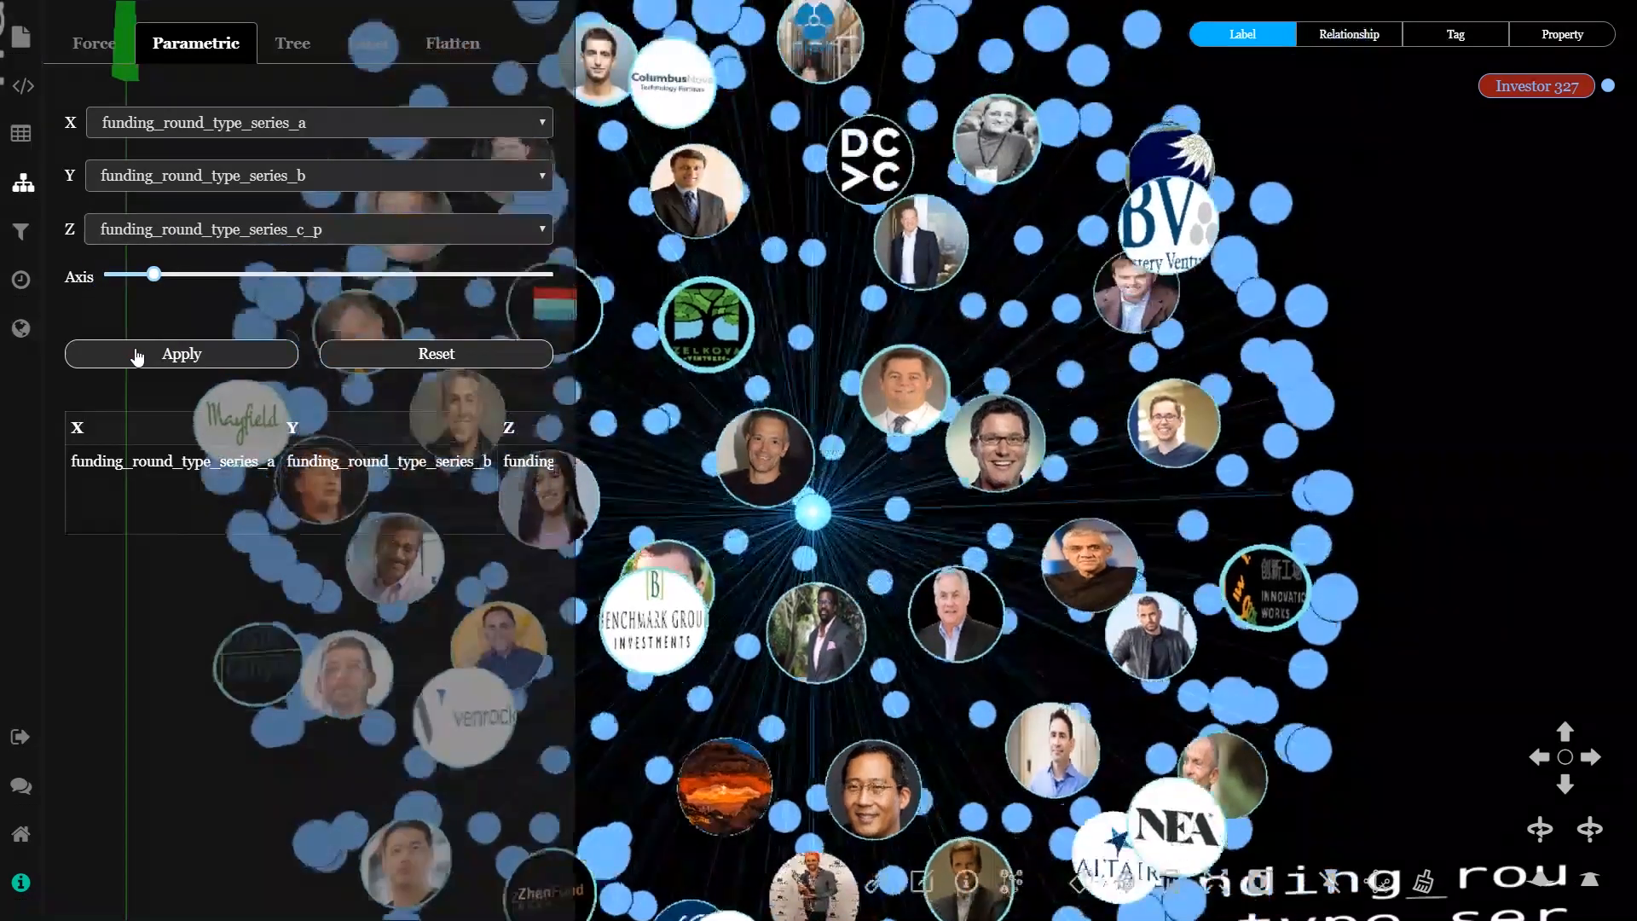
left_click(181, 353)
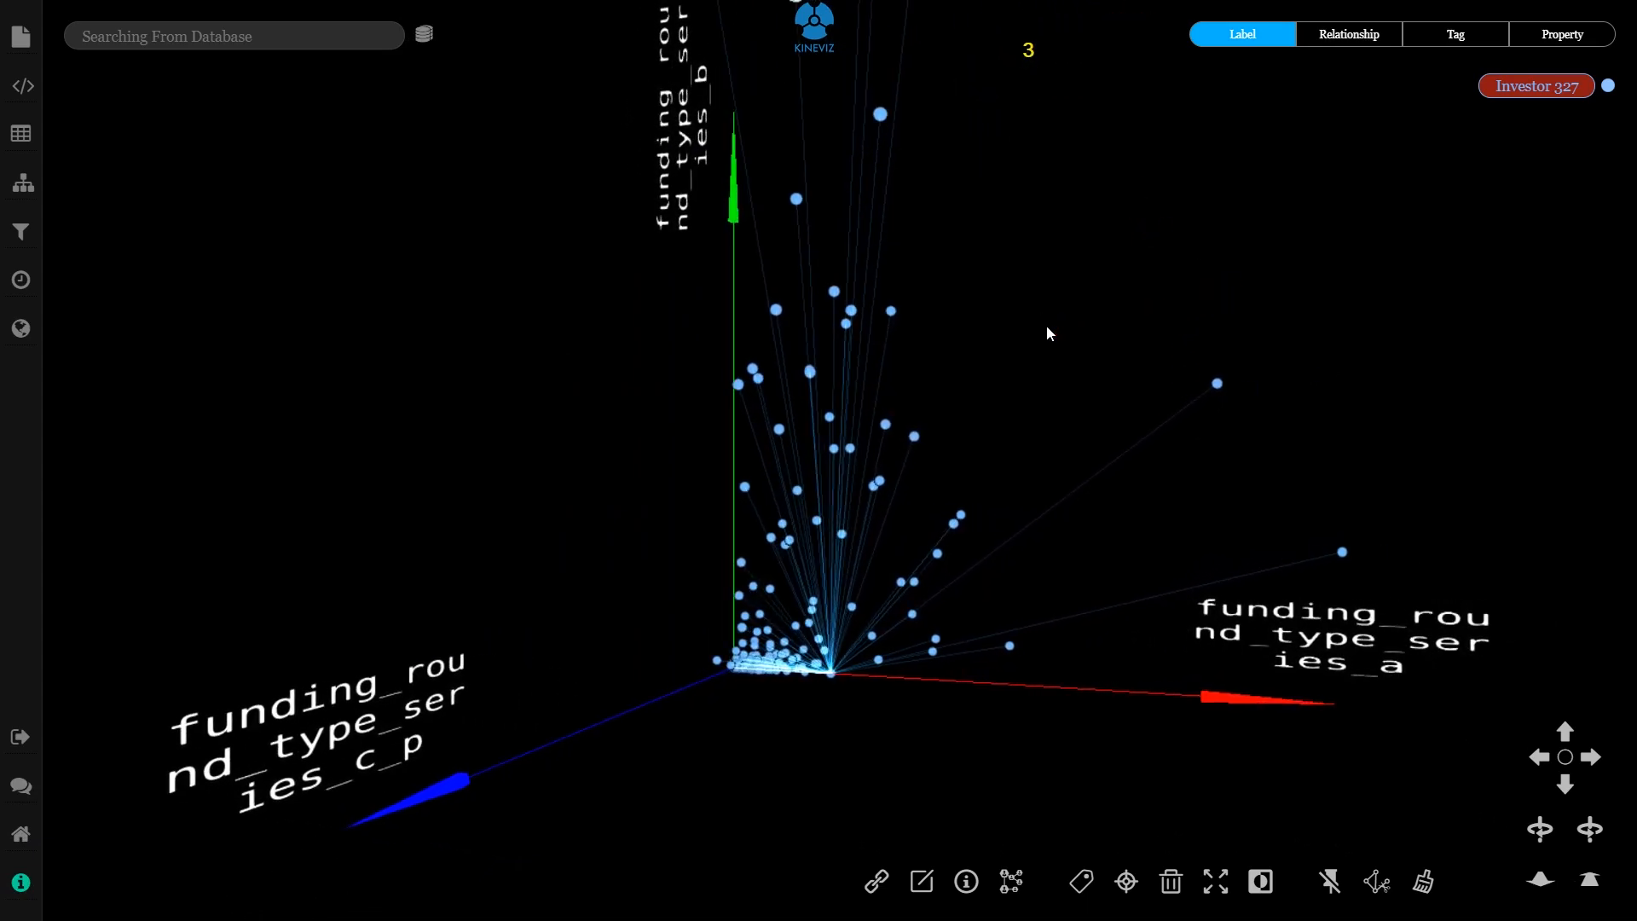
Delete origin-clustered investors, leaving 60, and set X to success_ratio, Y to total_investment
left_click_drag(1050, 334, 141, 538)
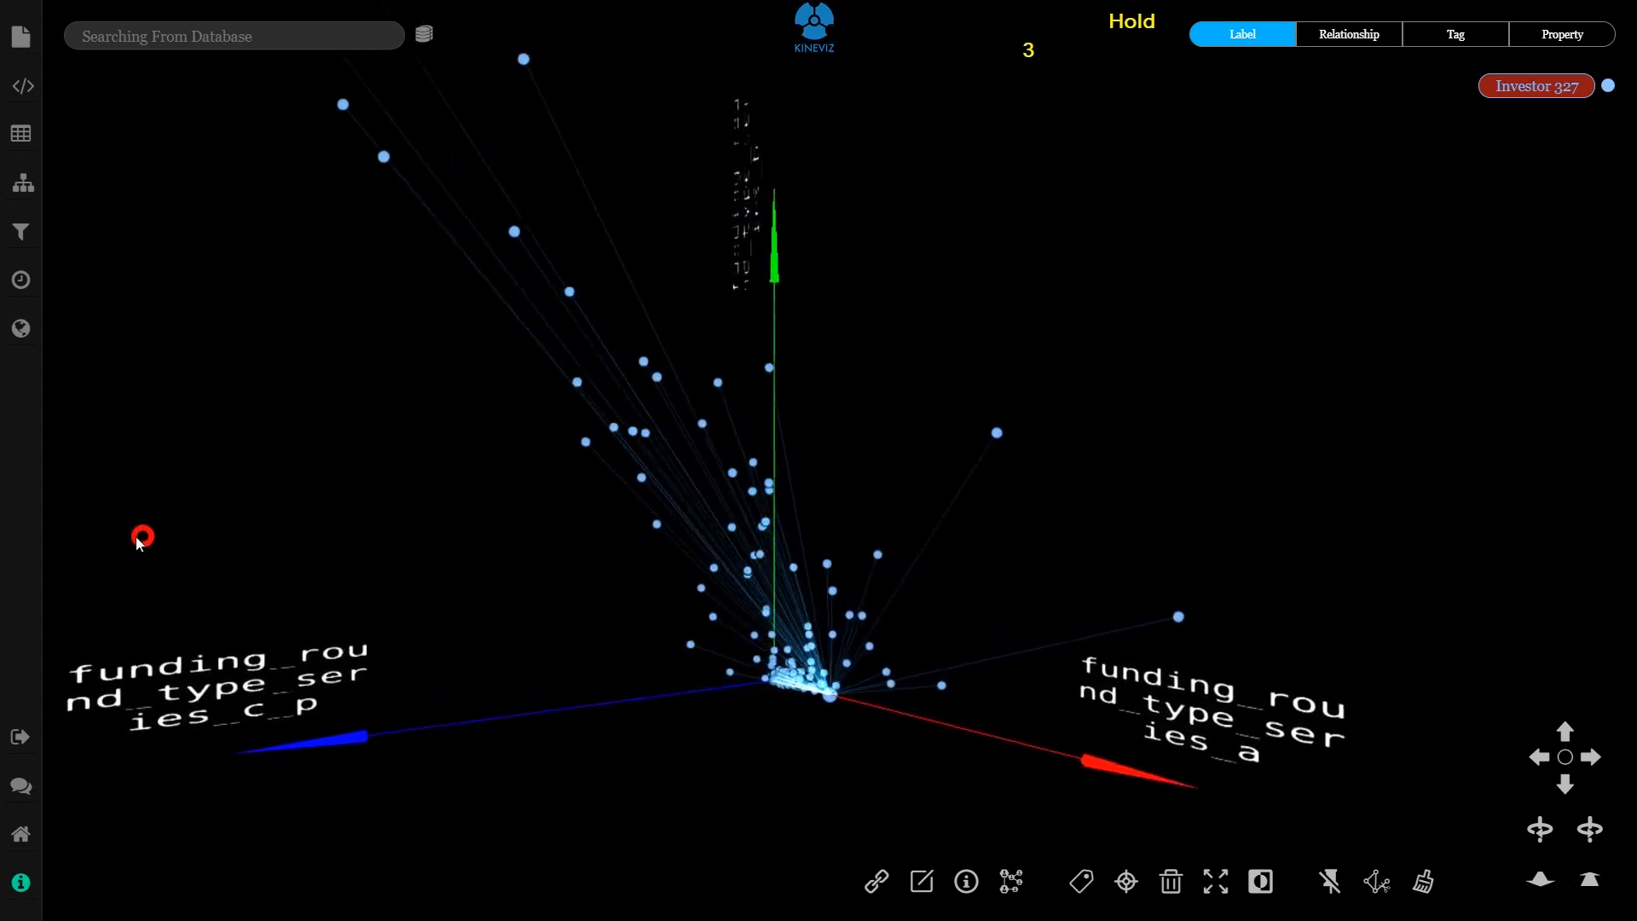
type("22")
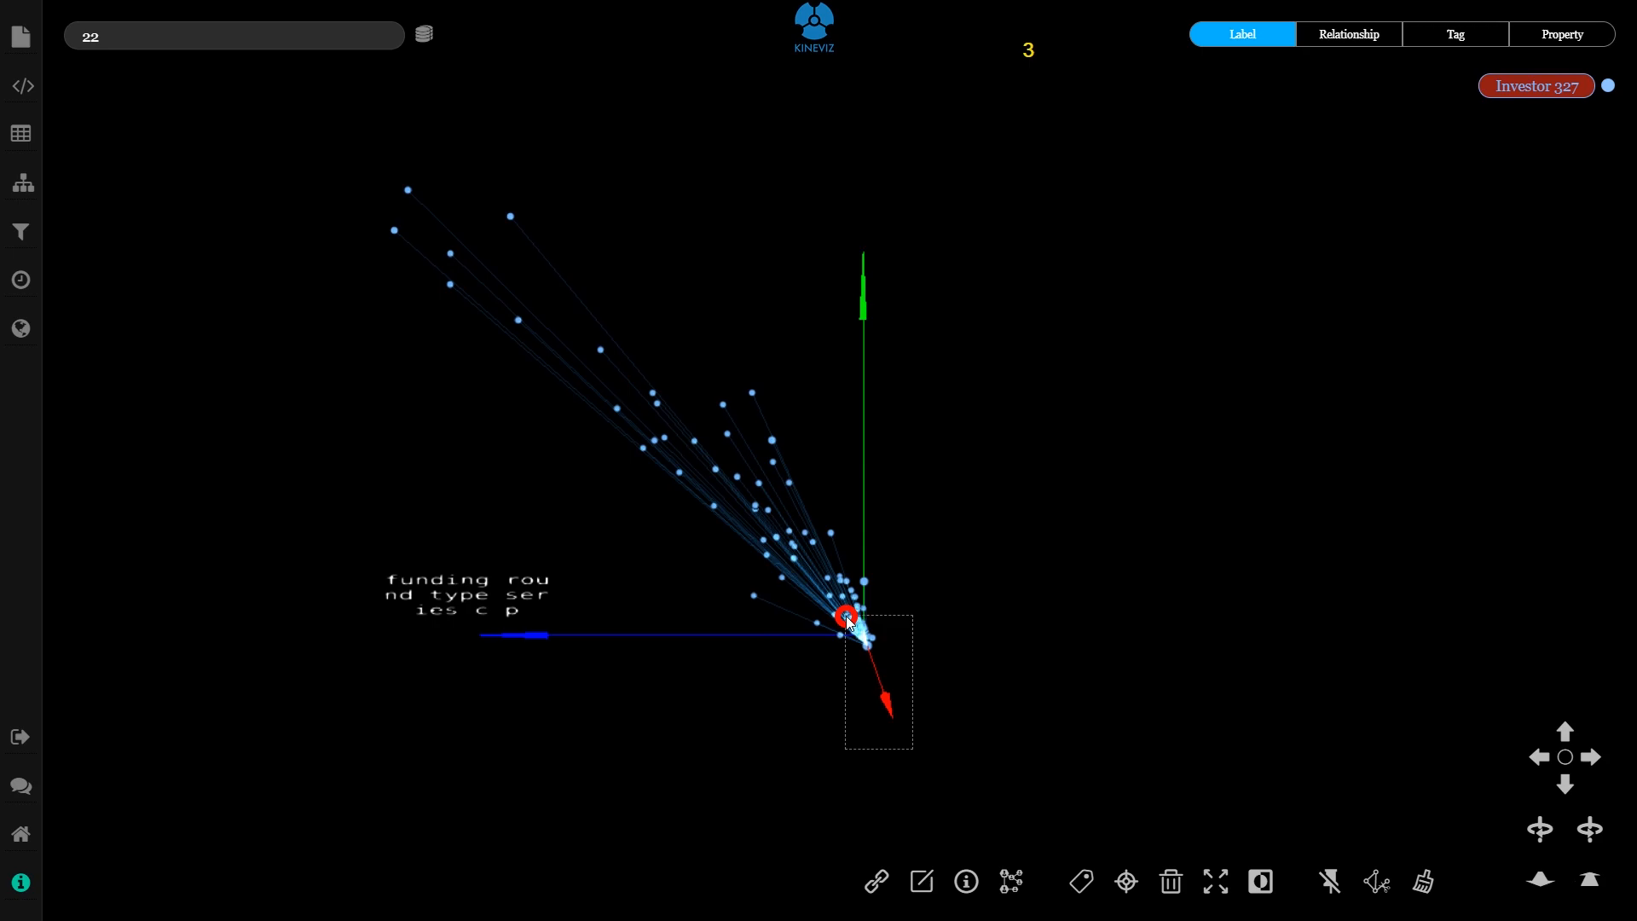
key("BackSpace")
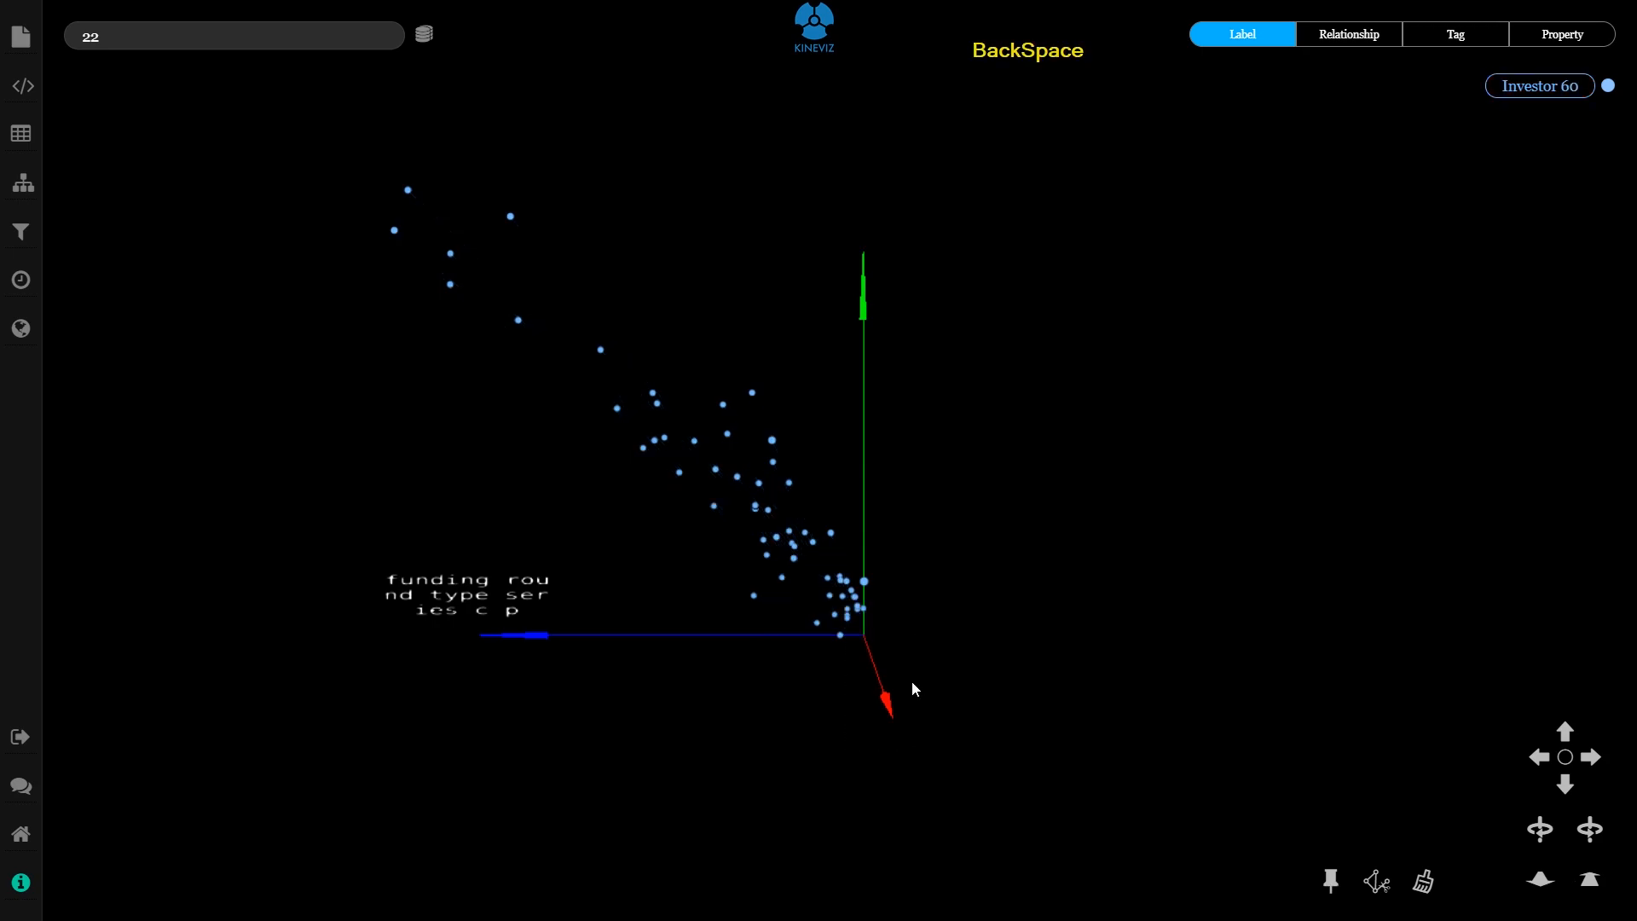
left_click(22, 182)
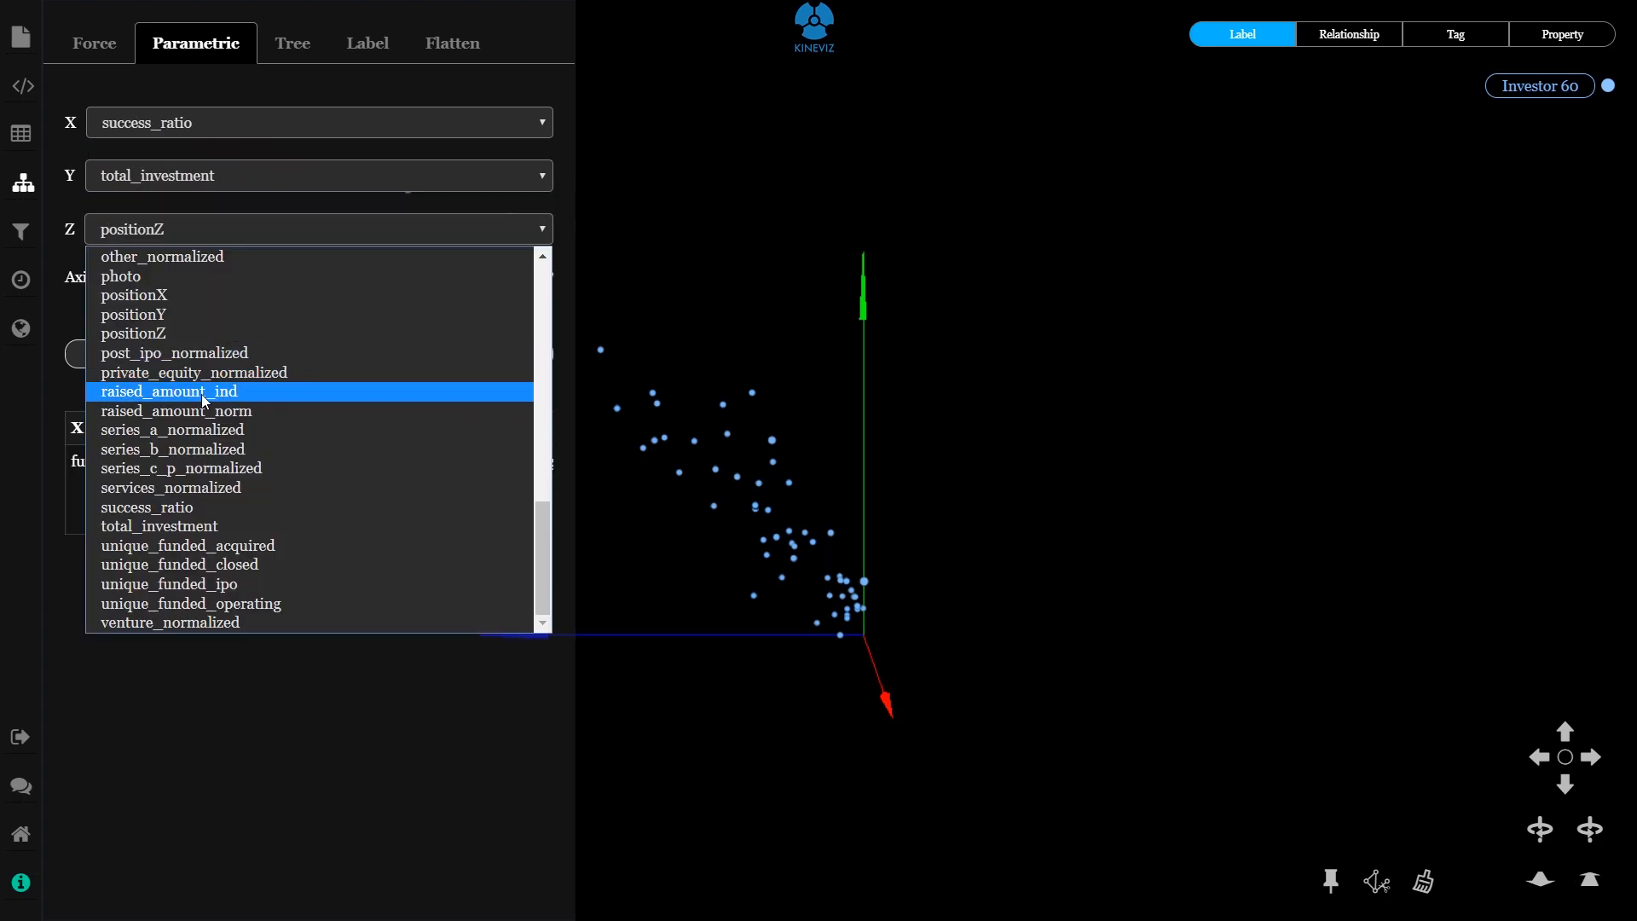
Set Z to raised_amount_ind, apply, and delete investors down to 13
left_click(168, 392)
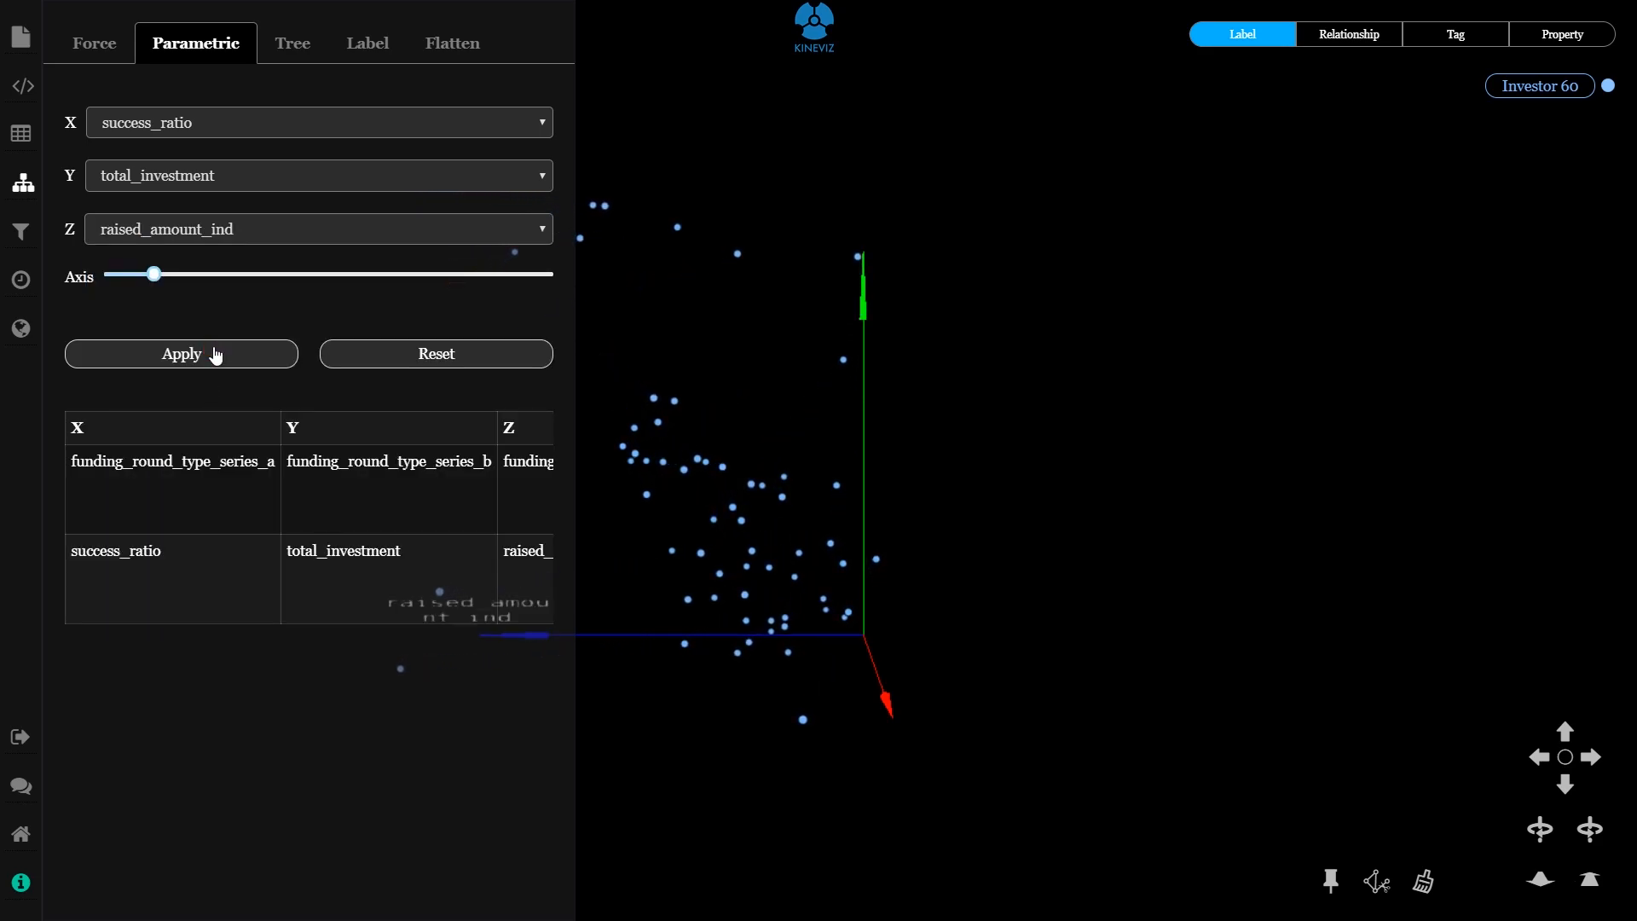
left_click(180, 354)
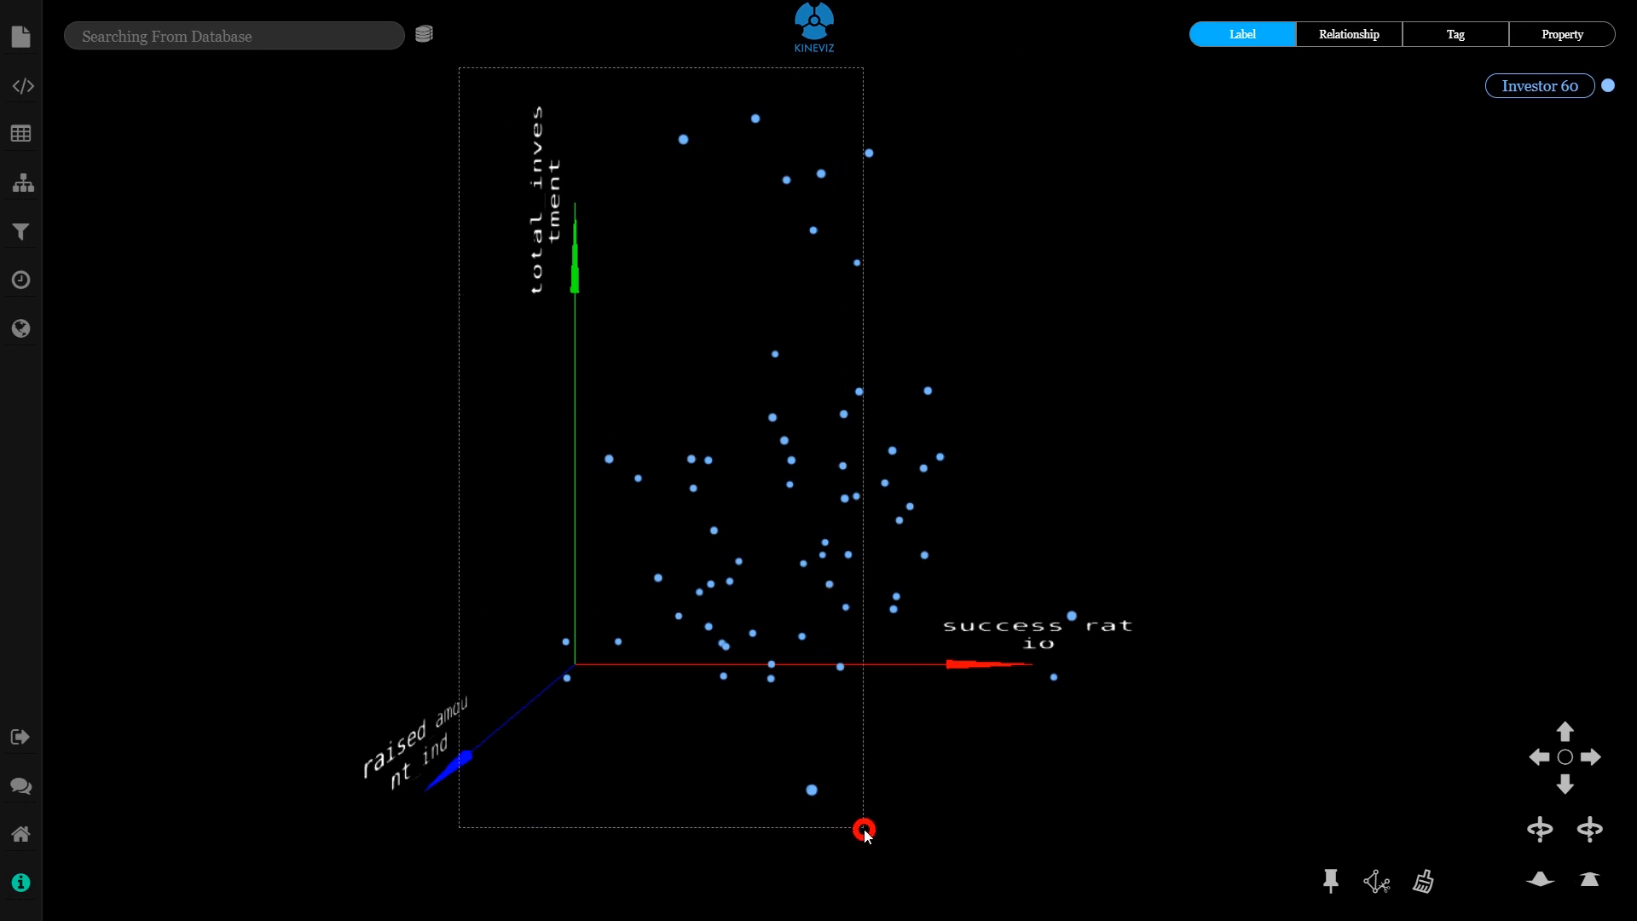
key("BackSpace")
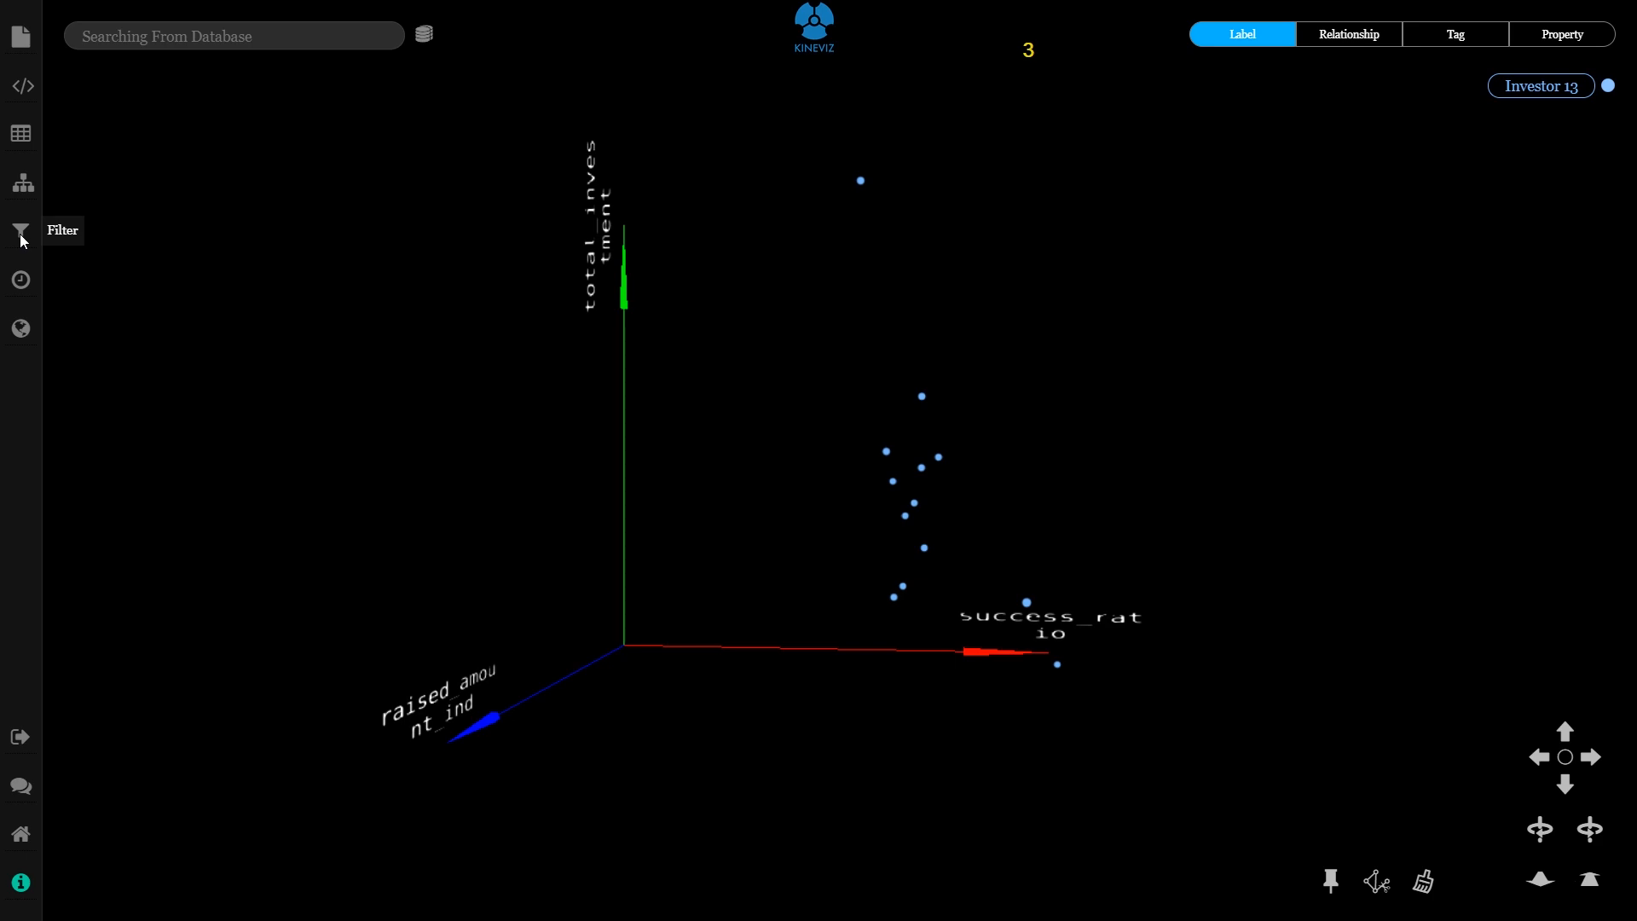
Filter on category_group_health, raising its minimum so two health investors remain
left_click(21, 231)
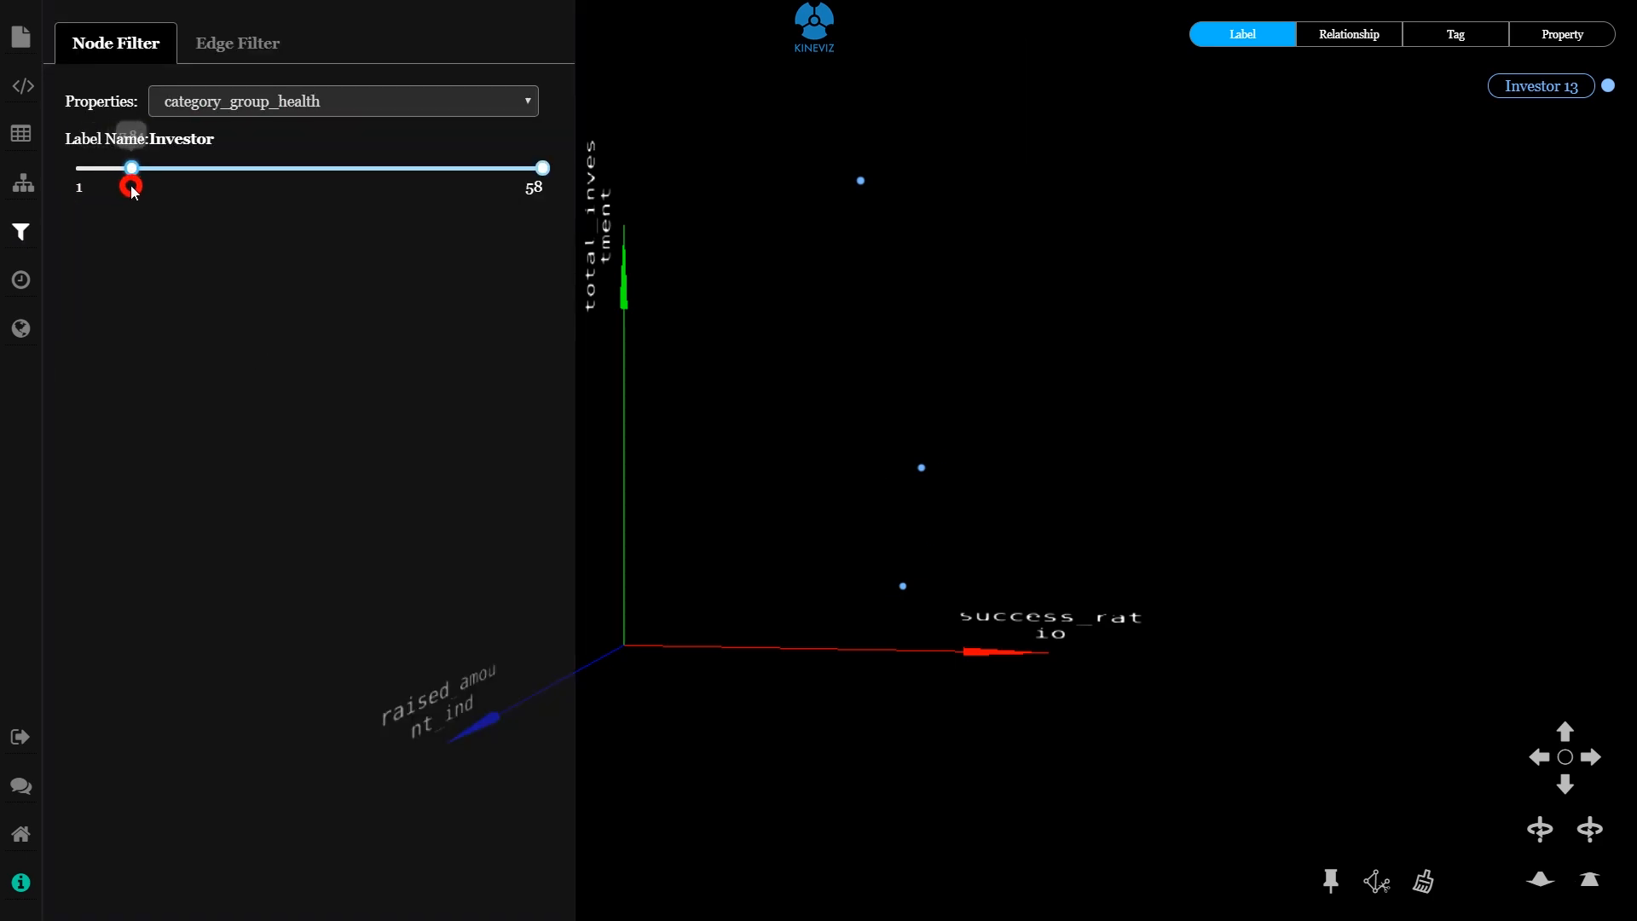
left_click_drag(130, 167, 195, 167)
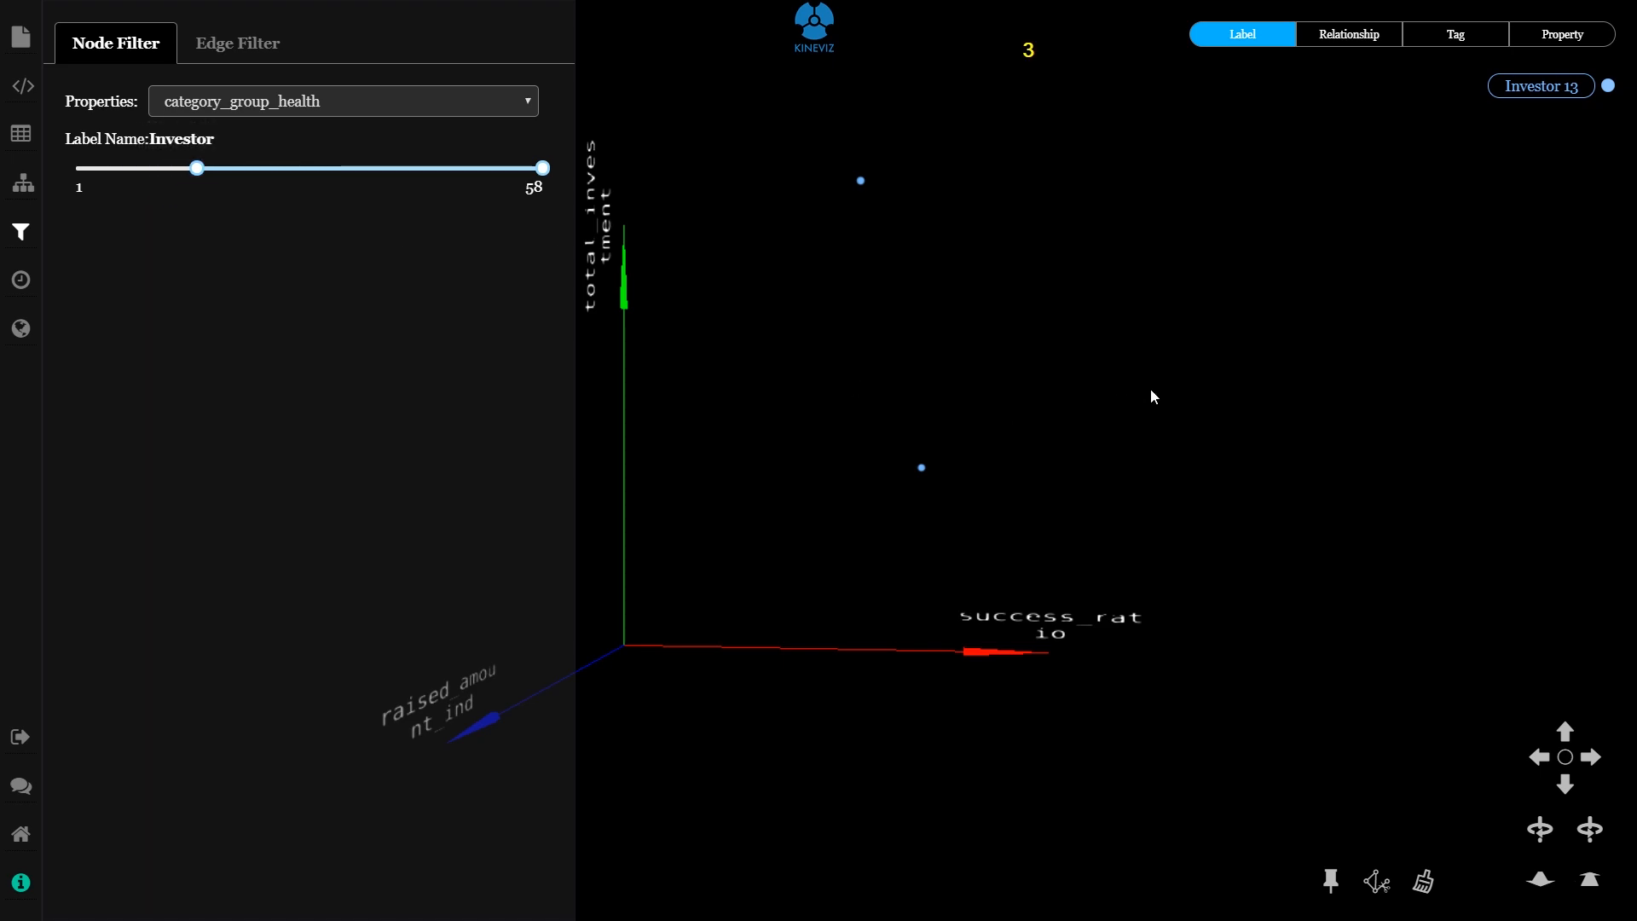